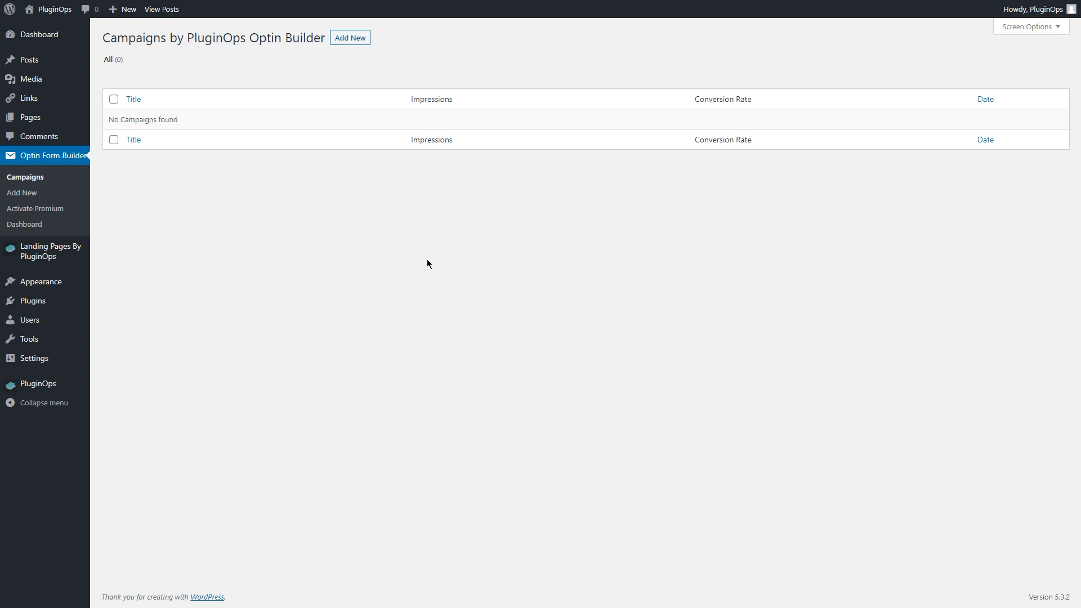
mouse_move(401, 276)
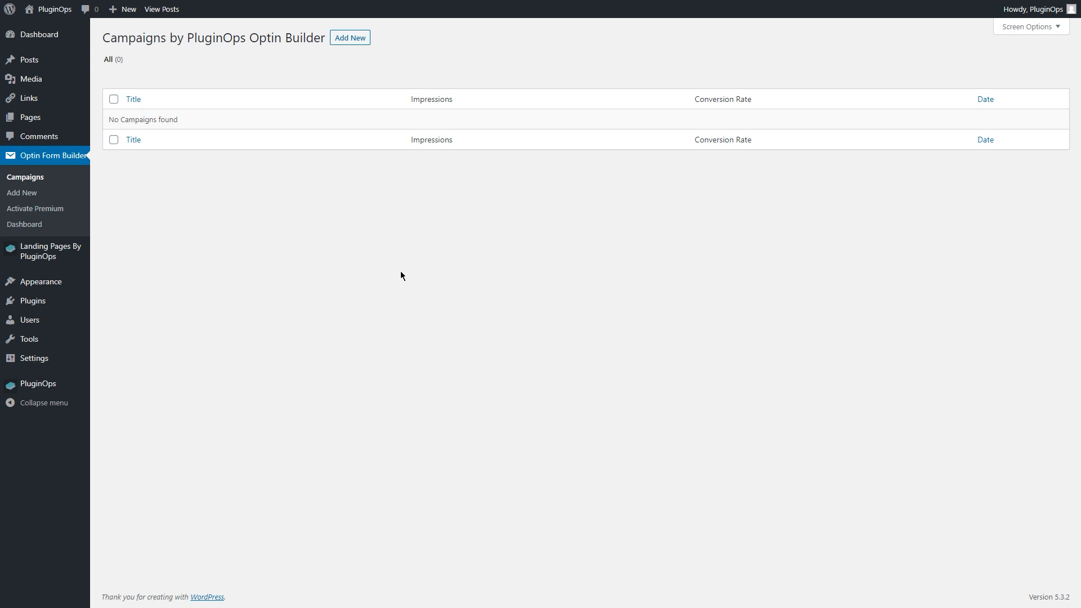
mouse_move(411, 279)
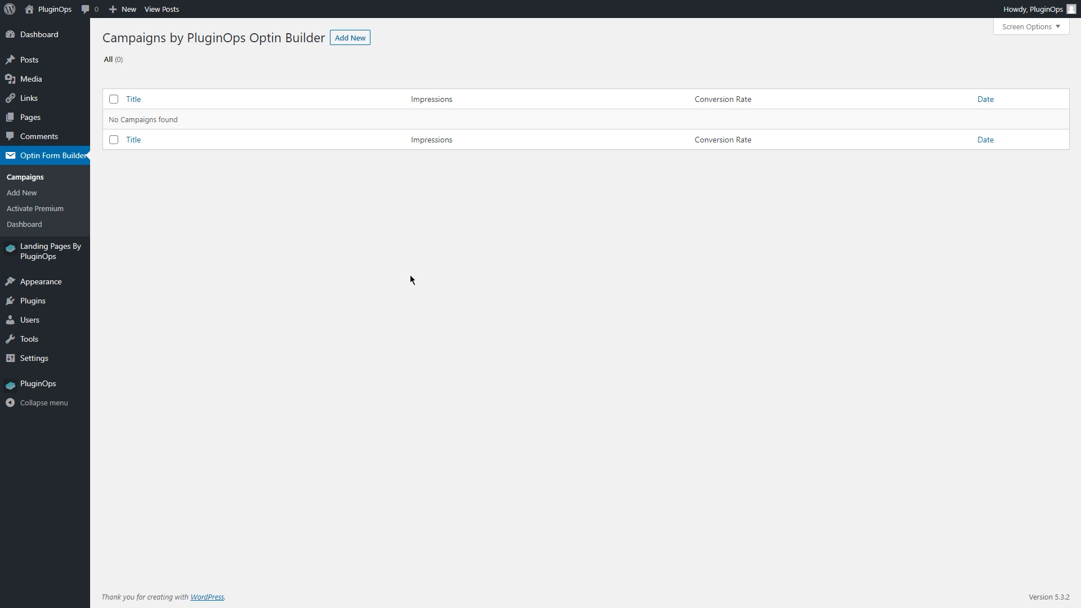
mouse_move(248, 283)
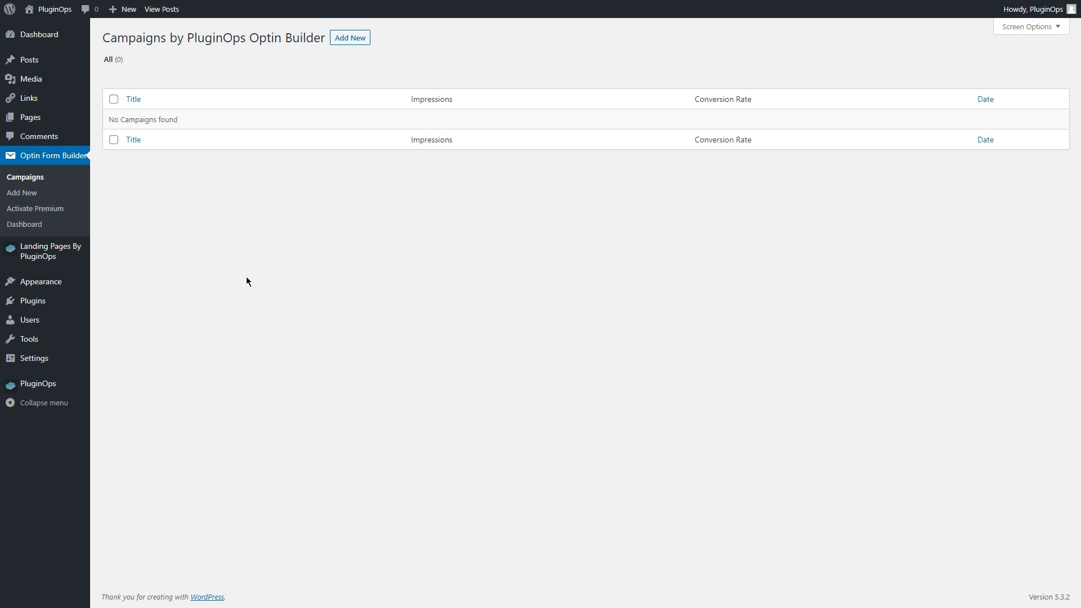
mouse_move(253, 280)
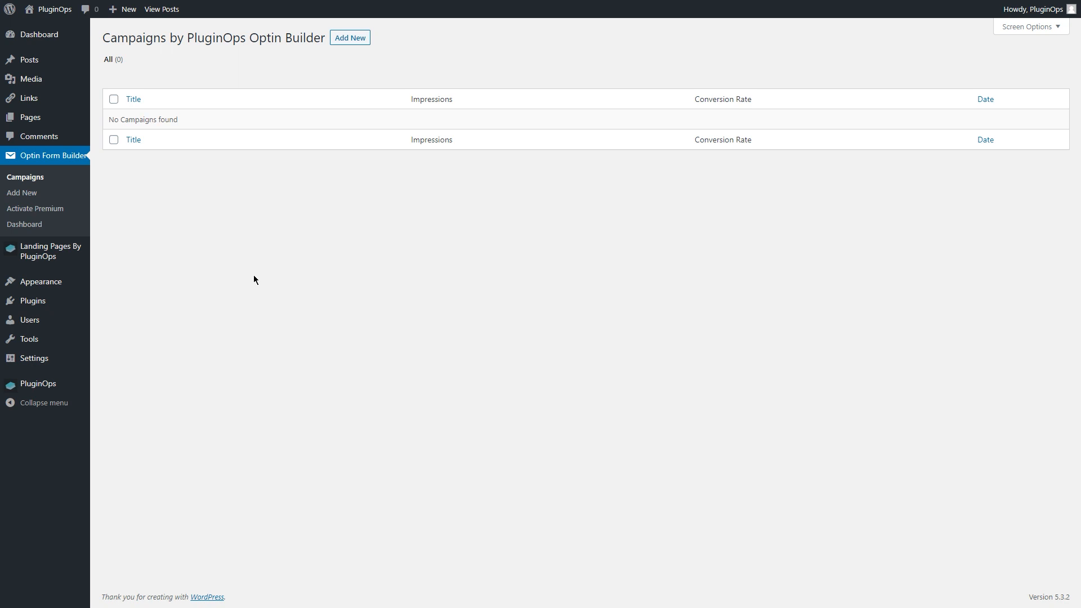
mouse_move(309, 53)
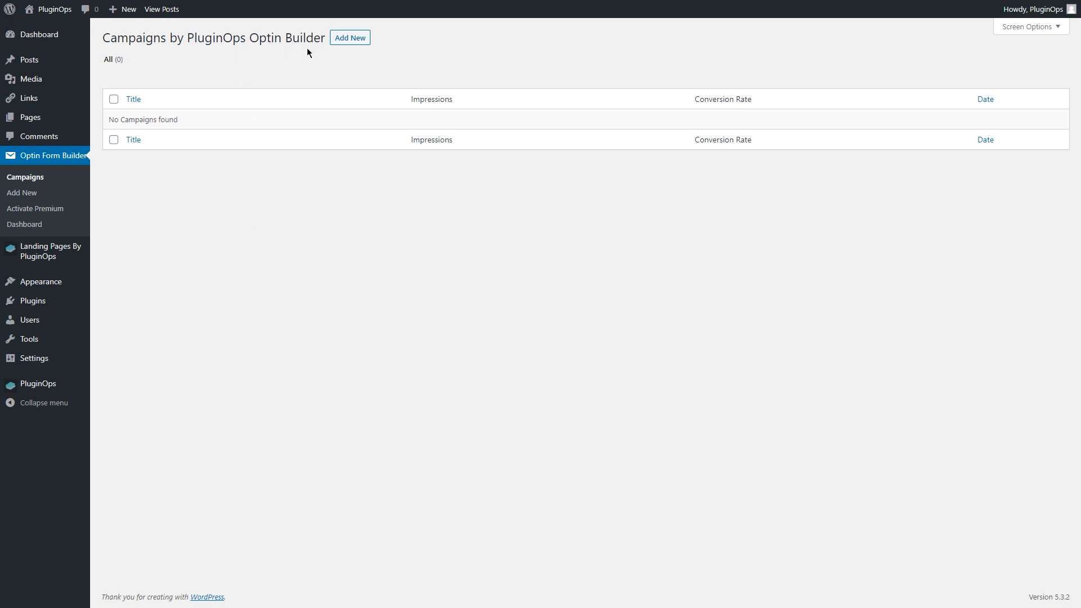
mouse_move(32, 301)
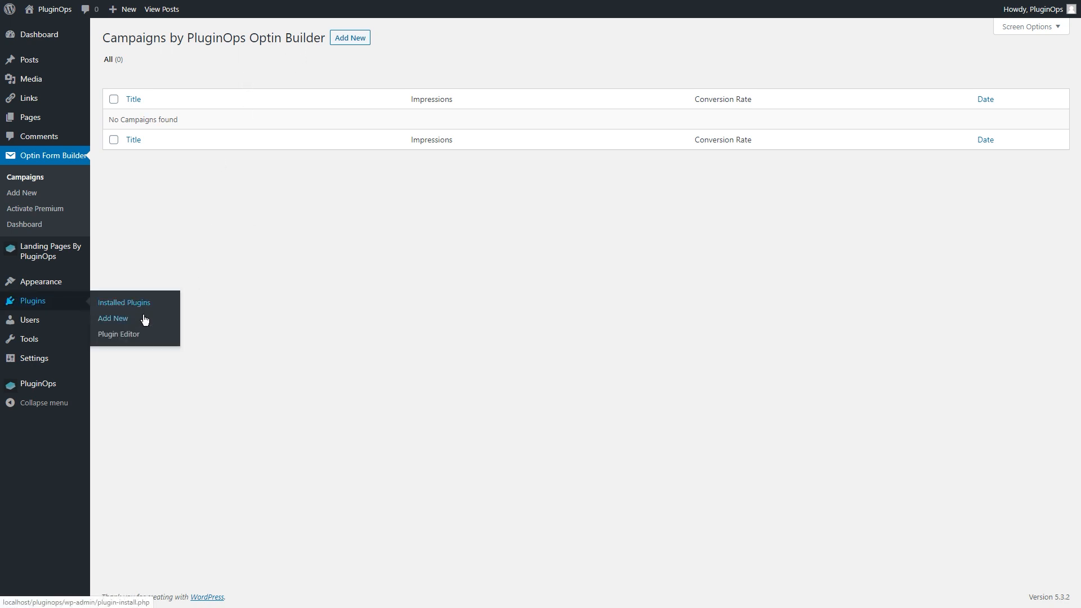
Step: Search the WordPress plugin directory for 'pluginops', listing the two already-active PluginOps plugins
left_click(113, 319)
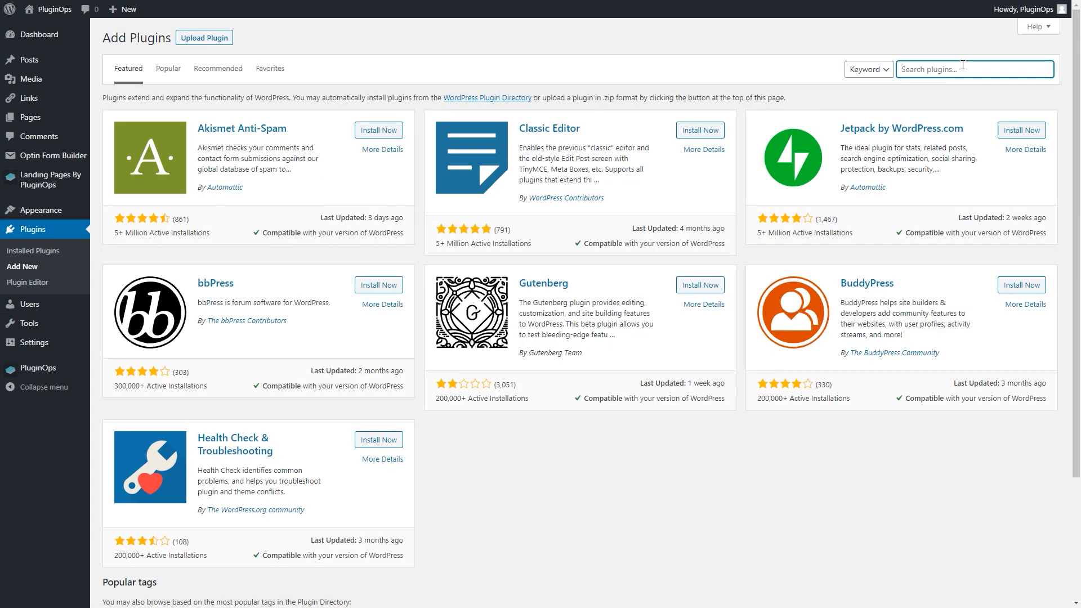
type("pluginops")
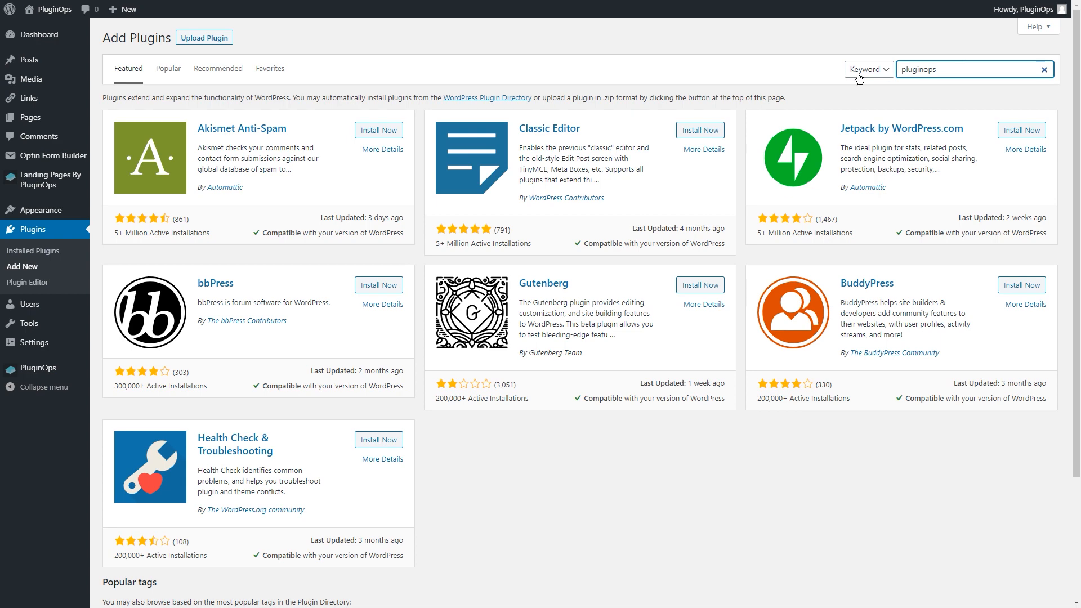
key("Enter")
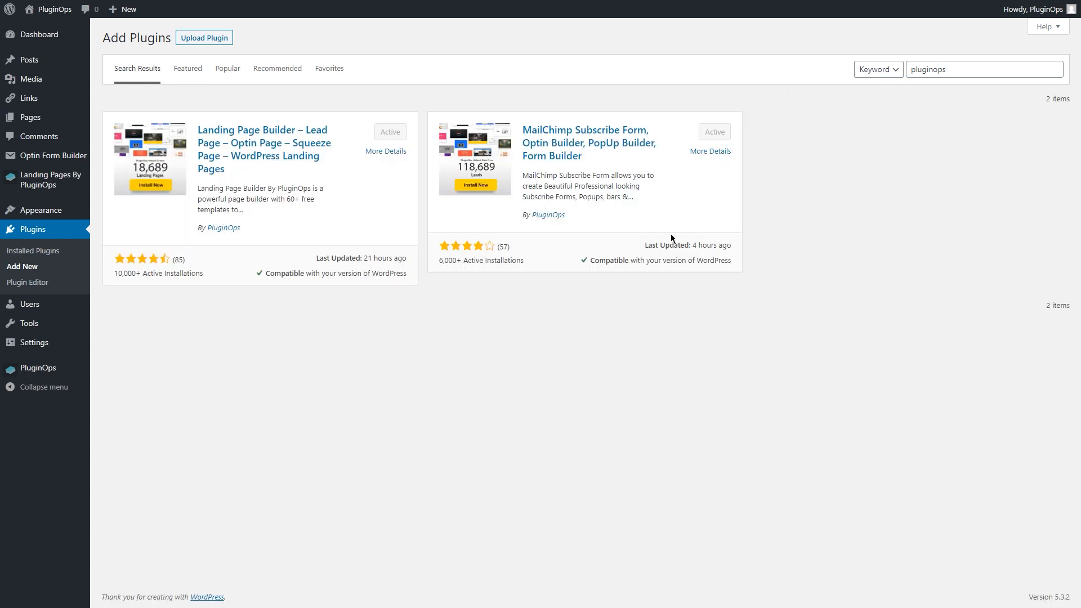
mouse_move(551, 150)
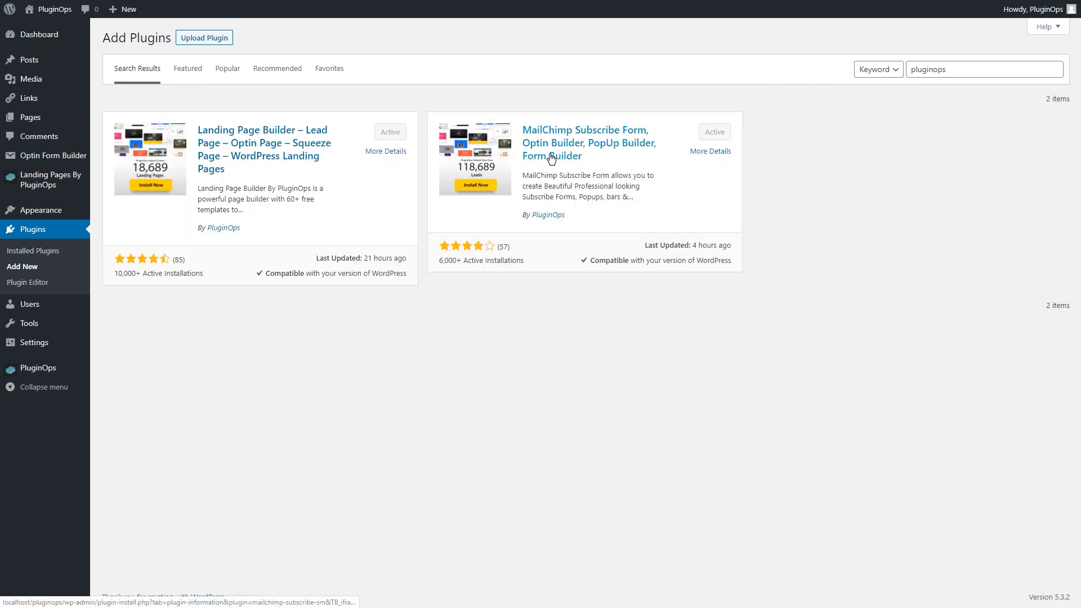
mouse_move(518, 168)
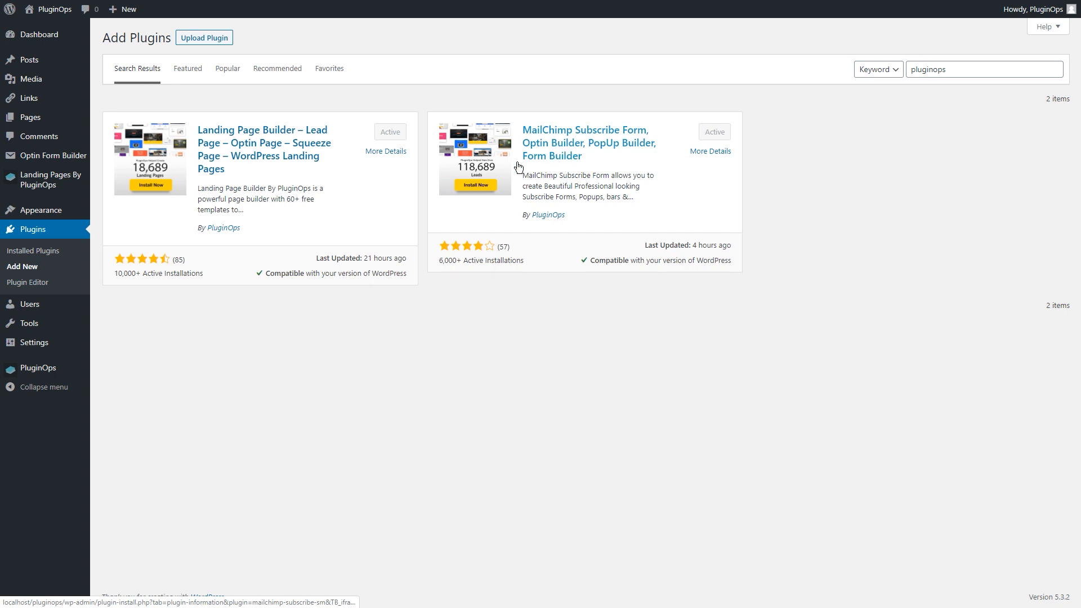
mouse_move(52, 155)
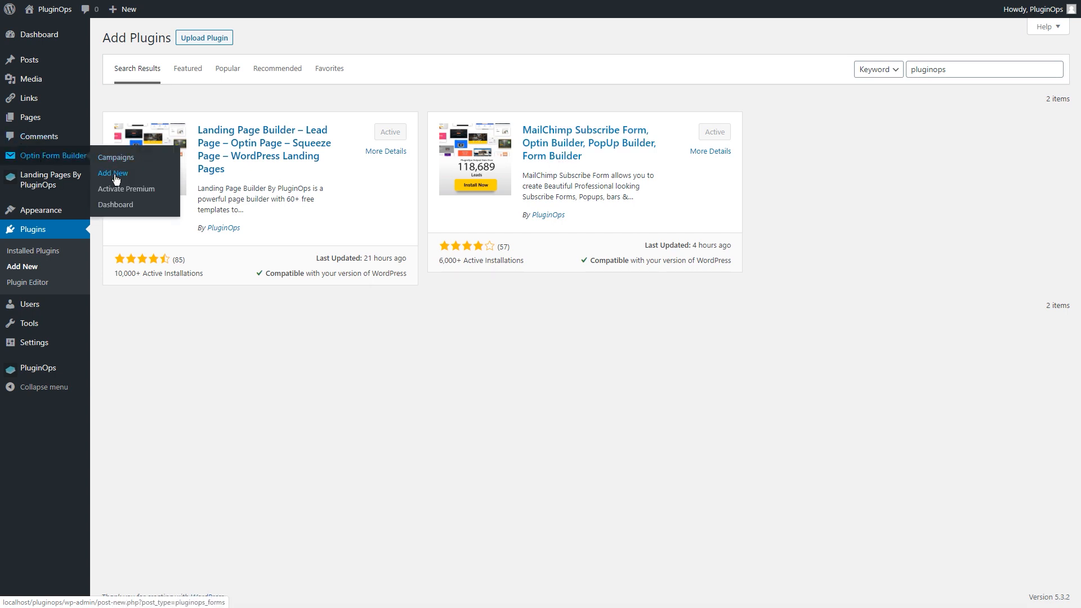
Step: Add a new optin campaign, reaching the Select Campaign Type screen
left_click(113, 174)
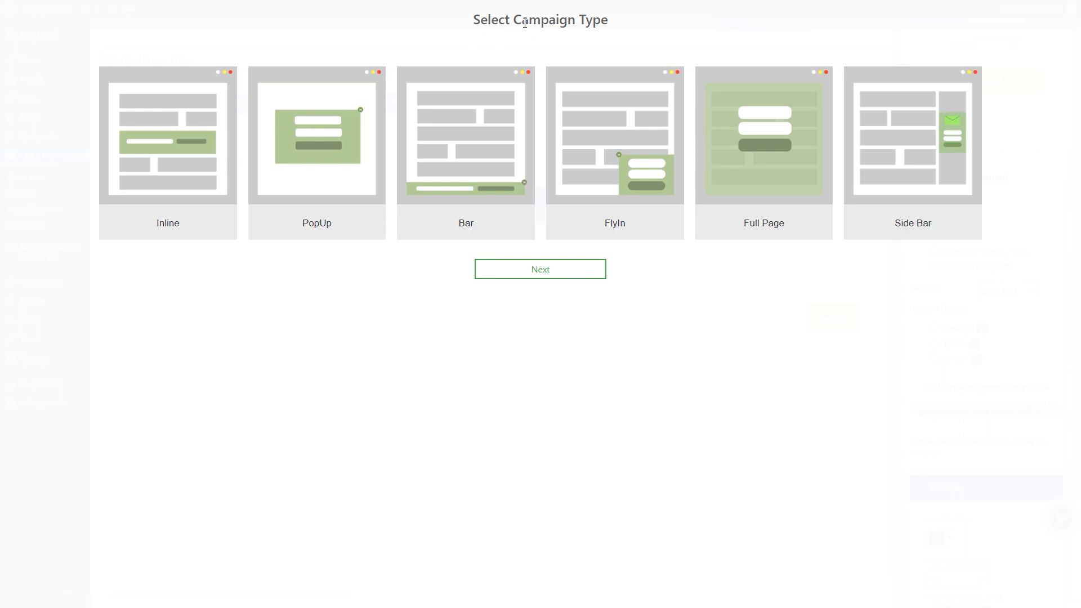
mouse_move(172, 260)
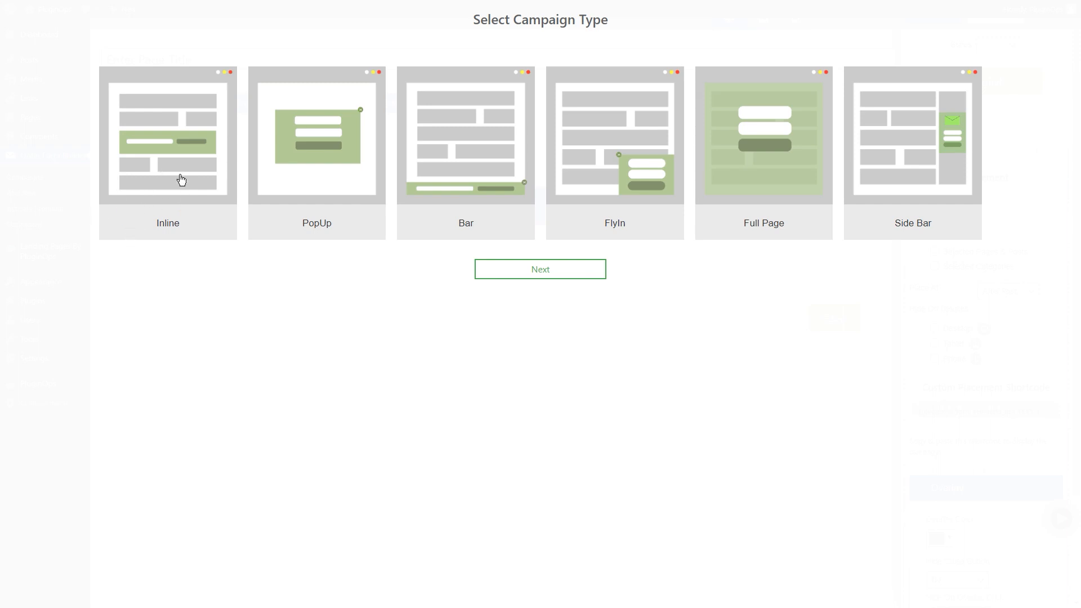
mouse_move(165, 241)
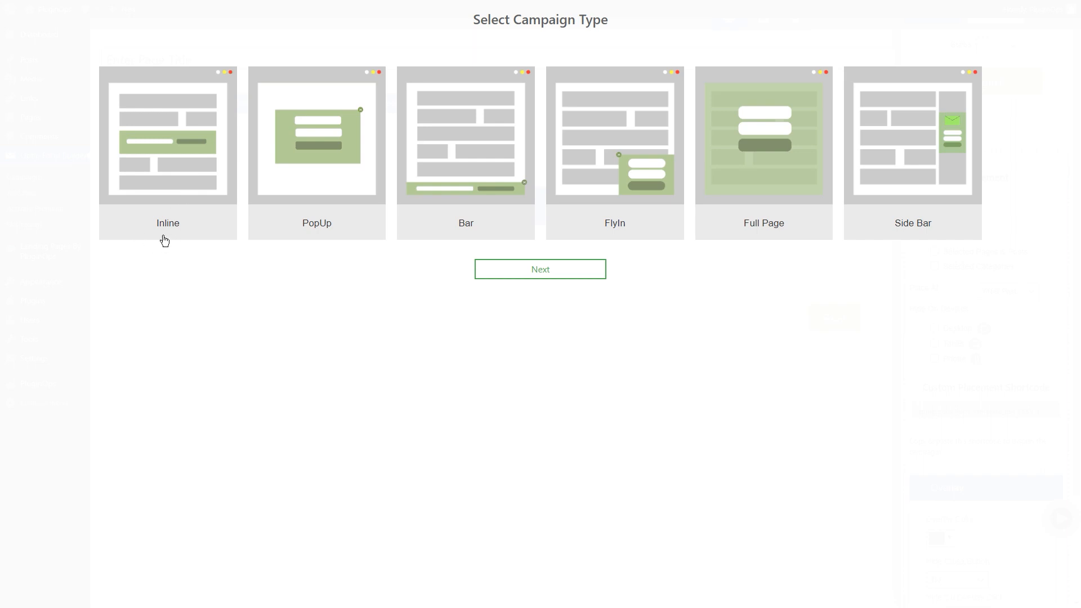
mouse_move(287, 250)
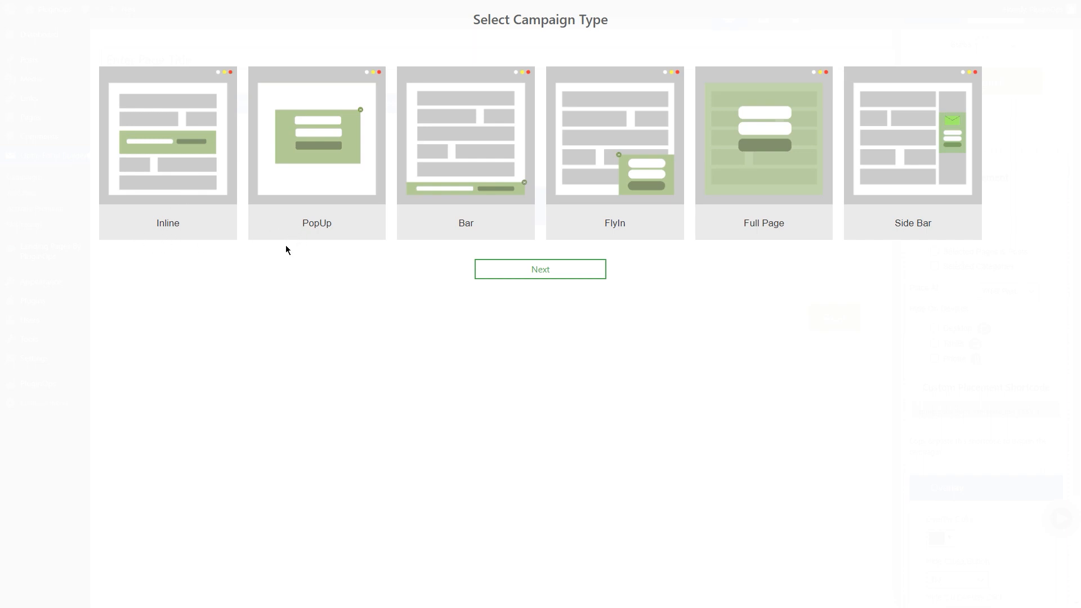
mouse_move(314, 230)
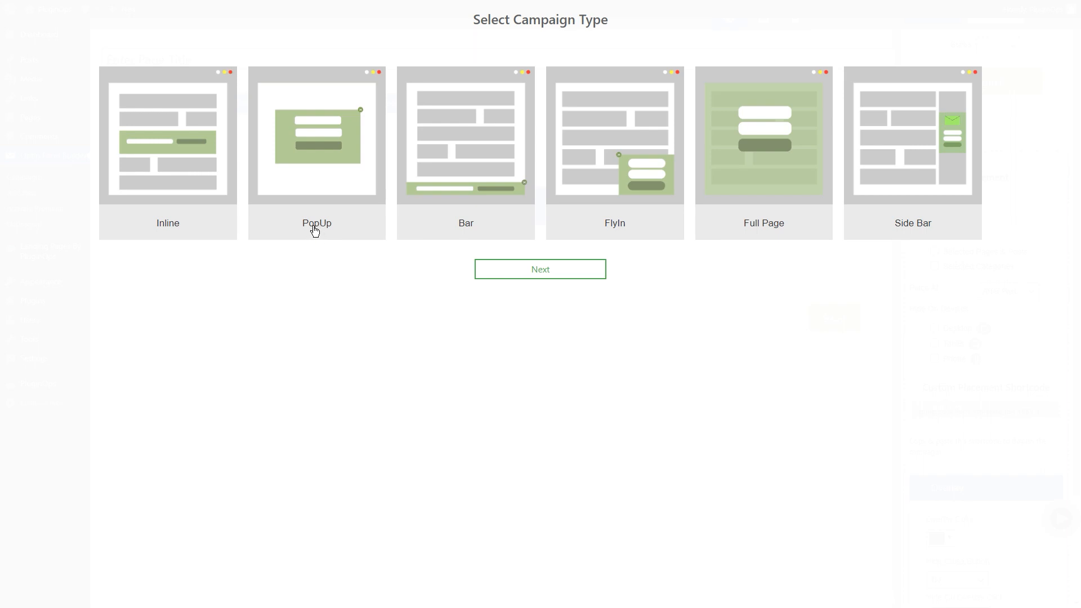
mouse_move(420, 212)
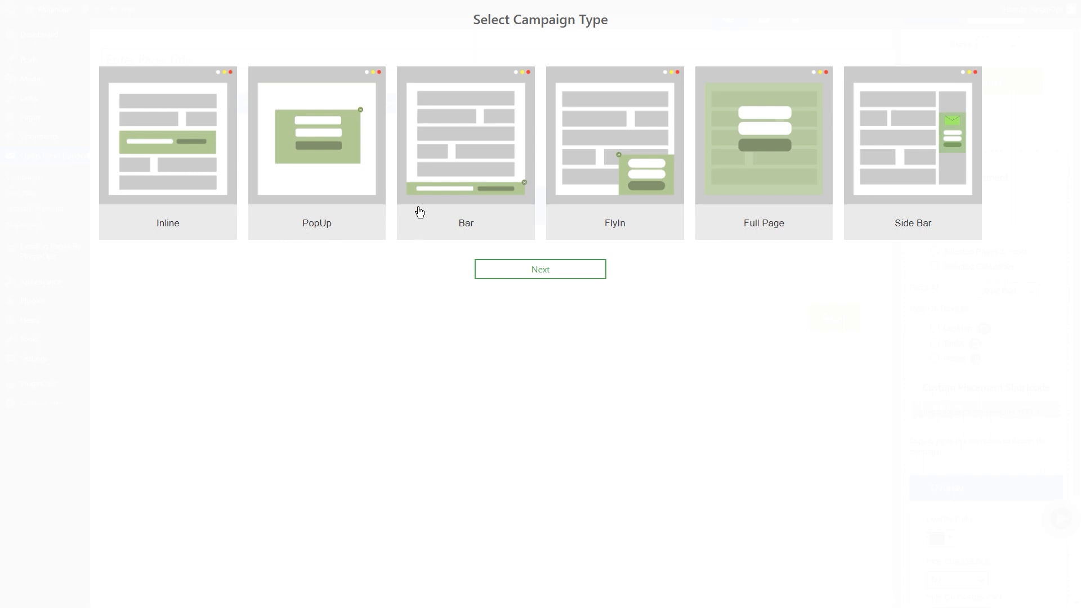
mouse_move(449, 234)
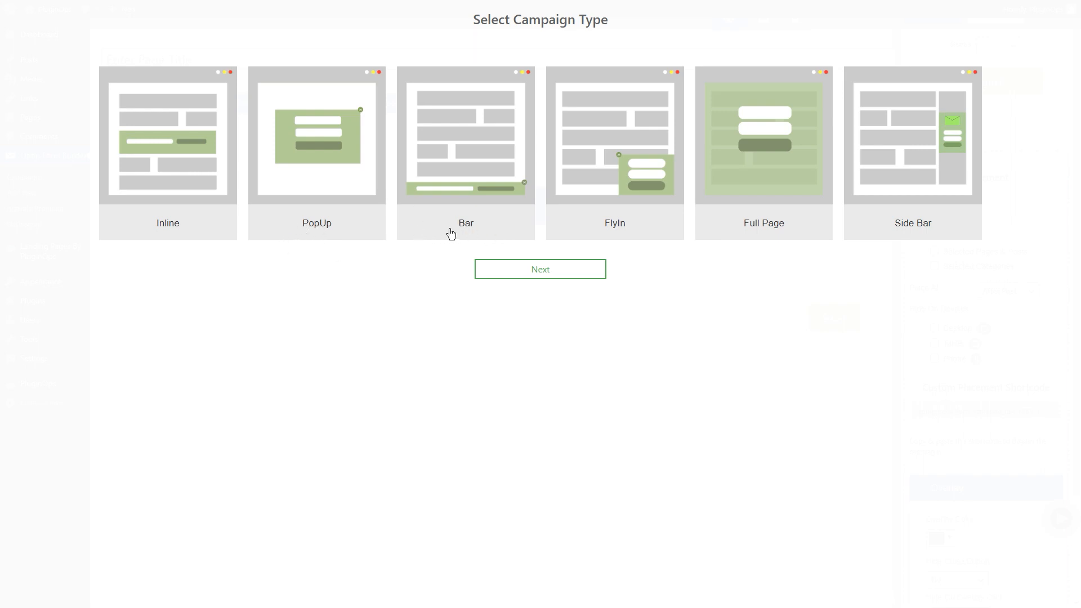
mouse_move(648, 228)
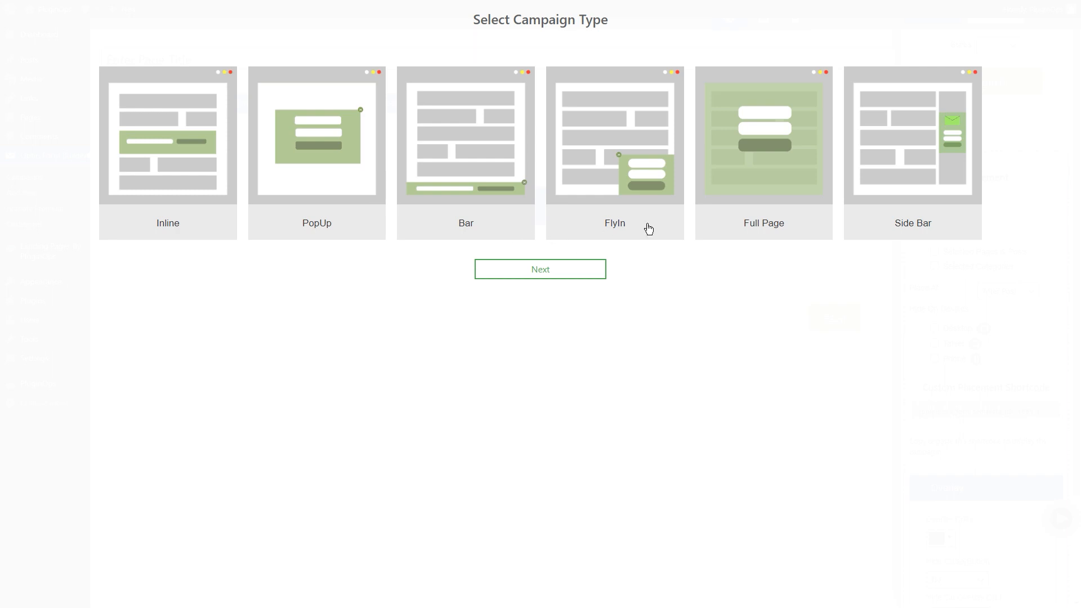
mouse_move(637, 227)
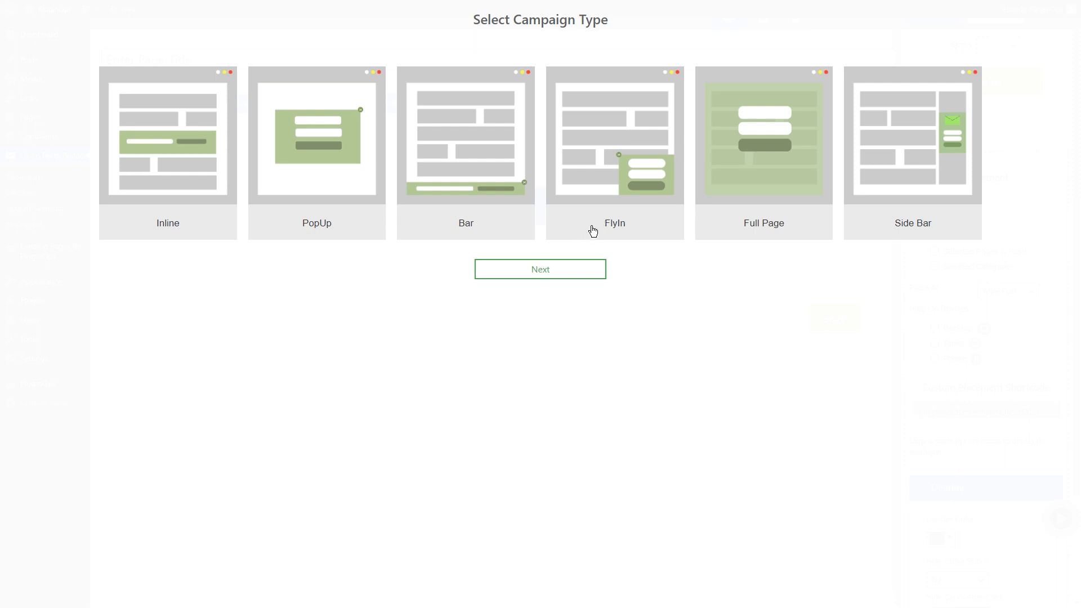
mouse_move(305, 218)
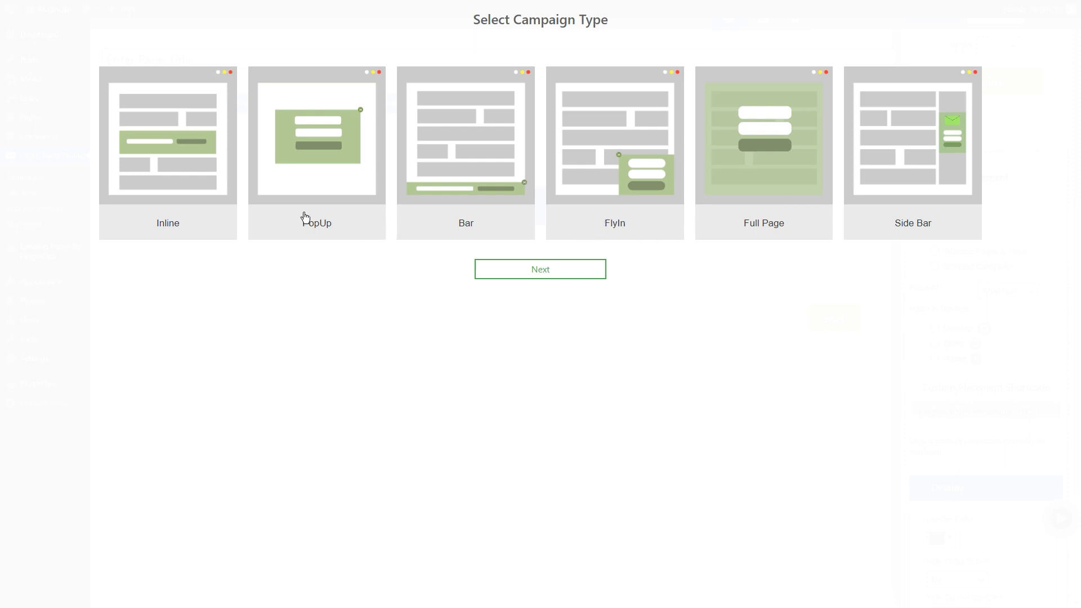
Step: Create a PopUp campaign from the notebook 'Things To Help You MAKE IT' template
left_click(539, 269)
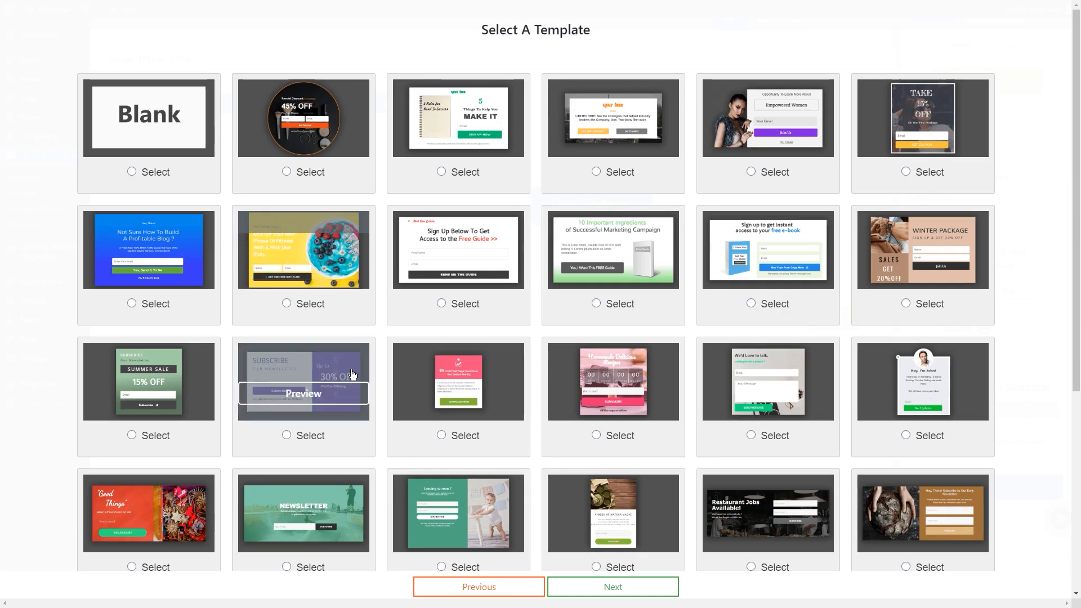
scroll("down", 3)
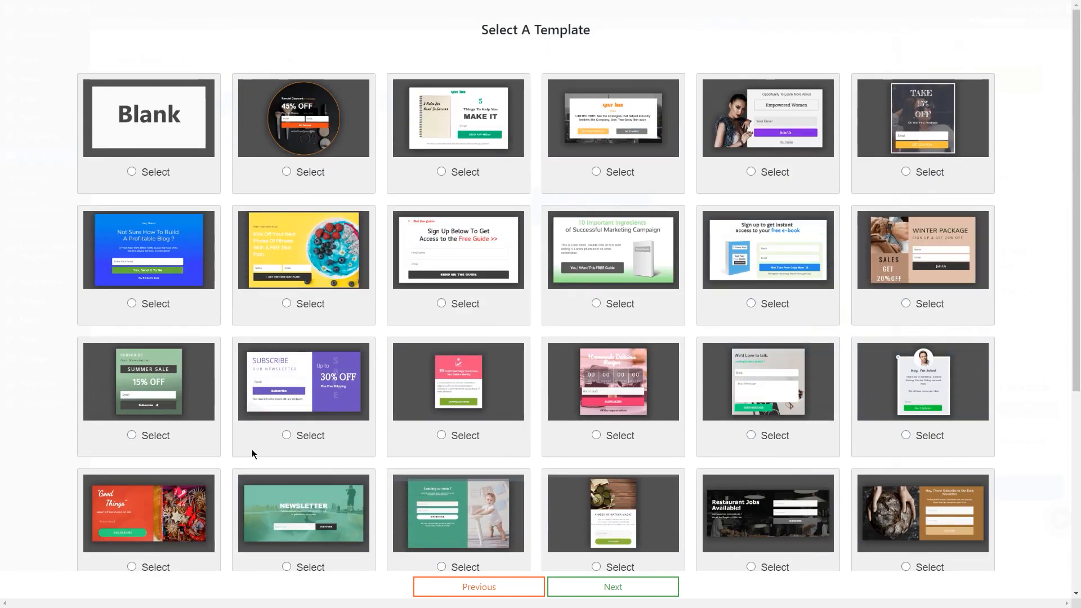
left_click(459, 171)
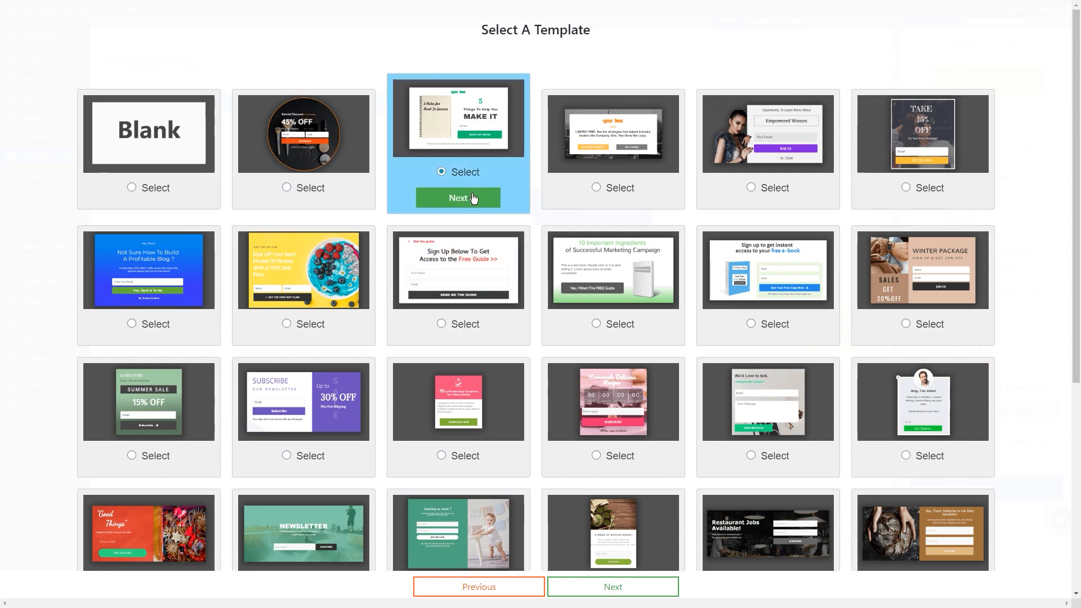
left_click(458, 199)
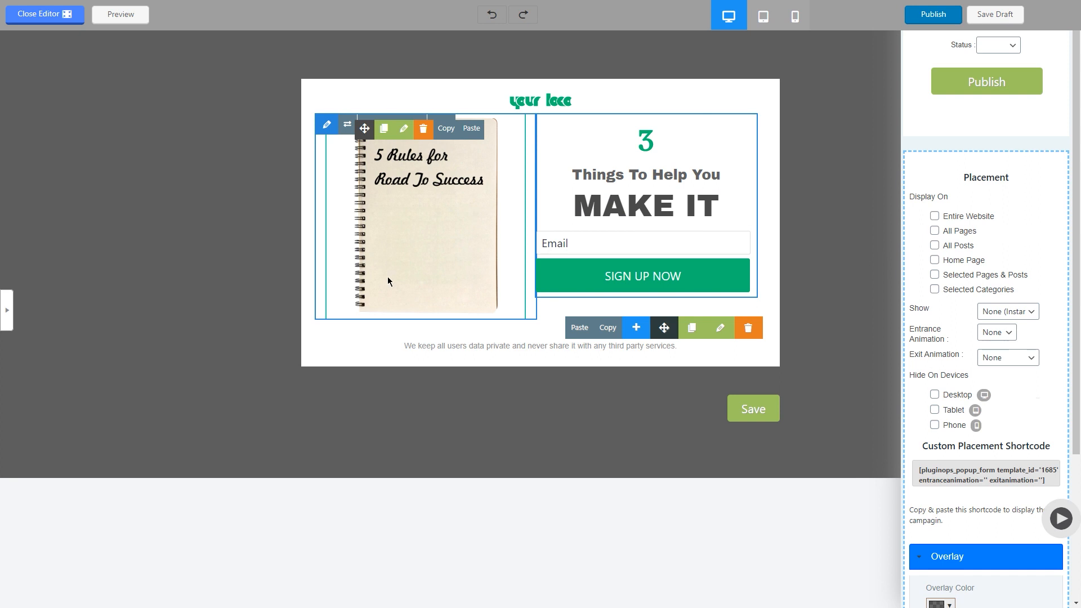
mouse_move(347, 321)
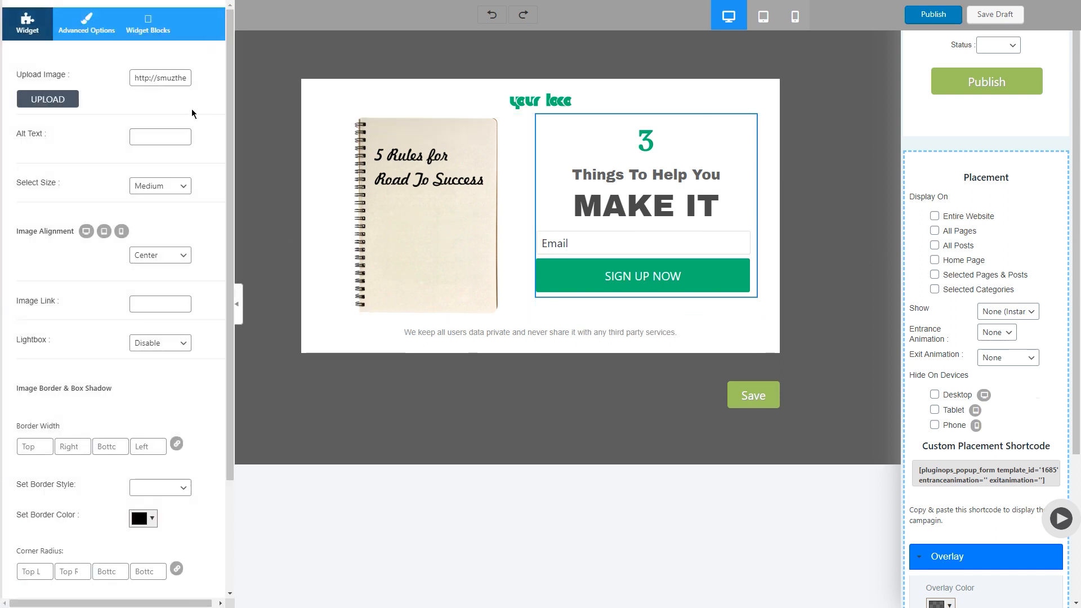
Step: Bring up the widget settings panel for editing the MAKE IT design element
left_click(48, 100)
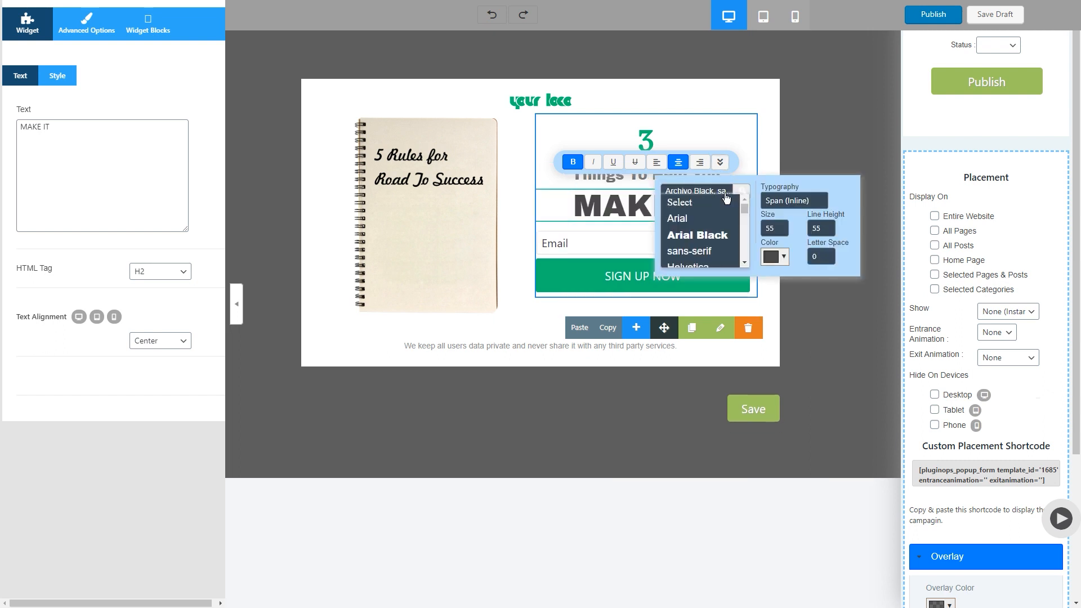
mouse_move(792, 234)
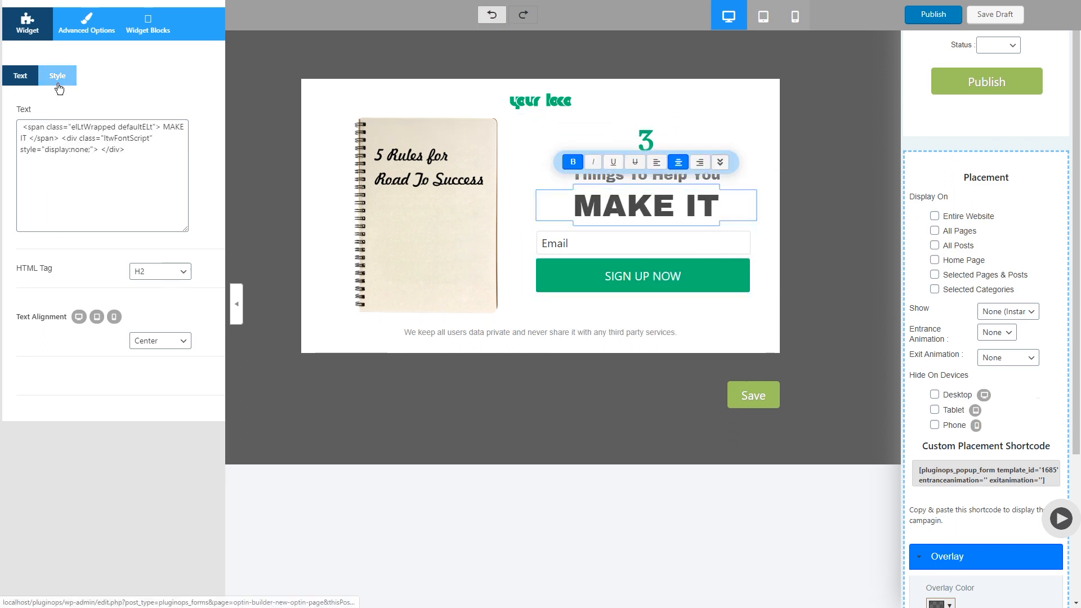
Step: Show the headline's Advanced Options and expand Widget Margins & Paddings, all at zero
left_click(57, 75)
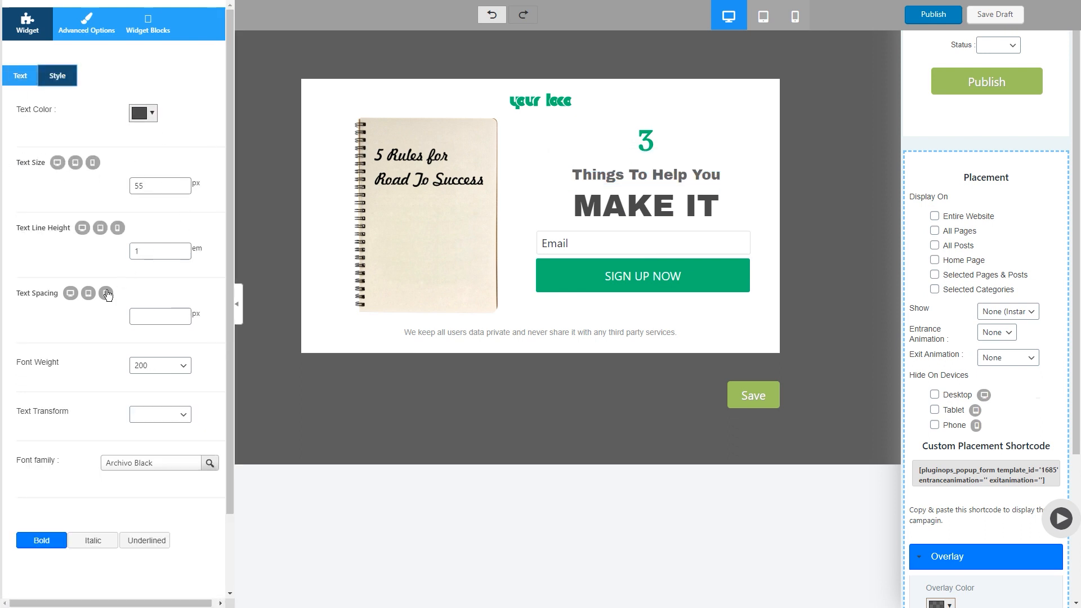
left_click(151, 463)
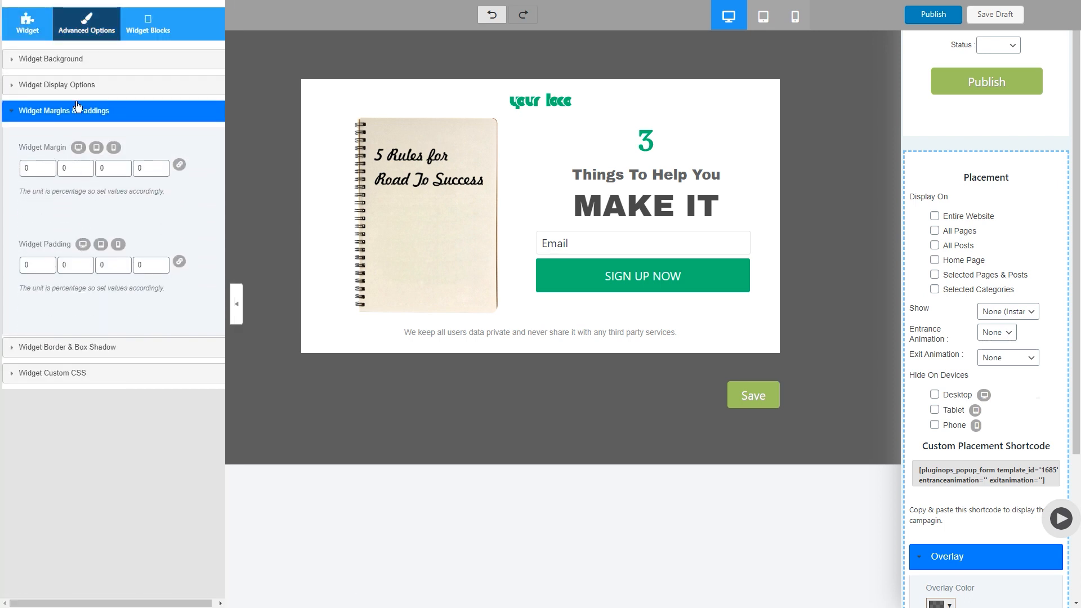
Step: Select the email sign-up form to show its Fields settings listing only Email
left_click(49, 59)
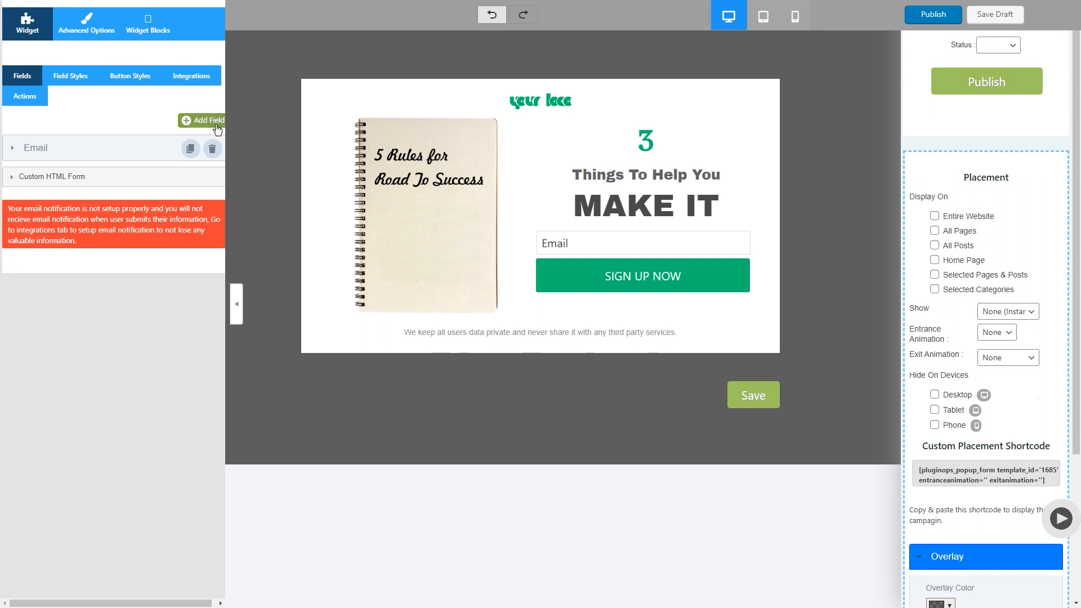
Step: Add a blank extra field to the sign-up form, then delete it so only Email remains
left_click(207, 120)
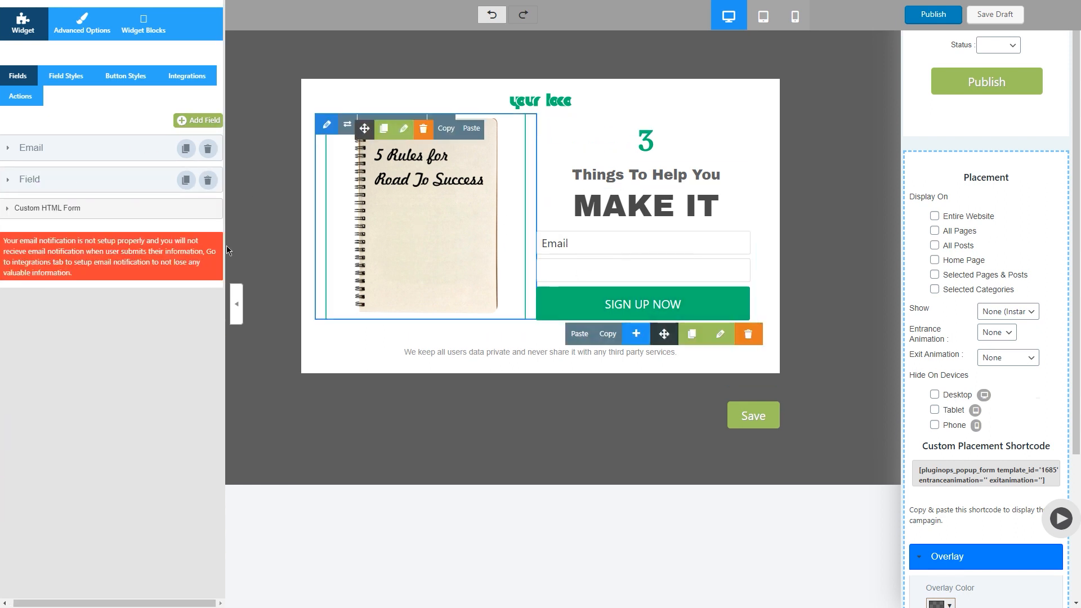
left_click(30, 148)
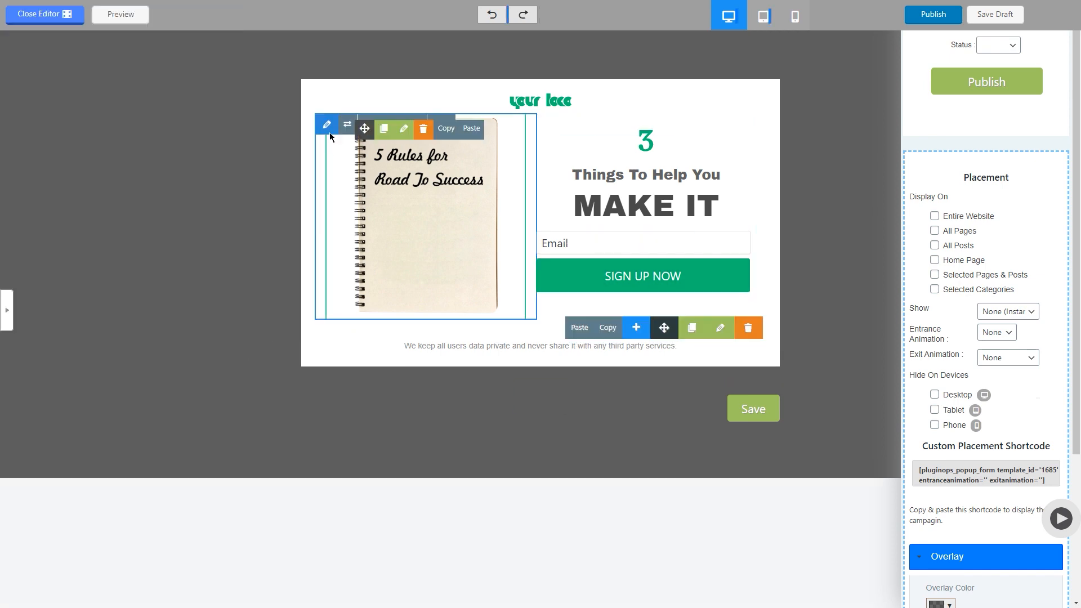
Step: Toggle the settings panel via the image column, then select the sign-up form's Email field settings
left_click(327, 124)
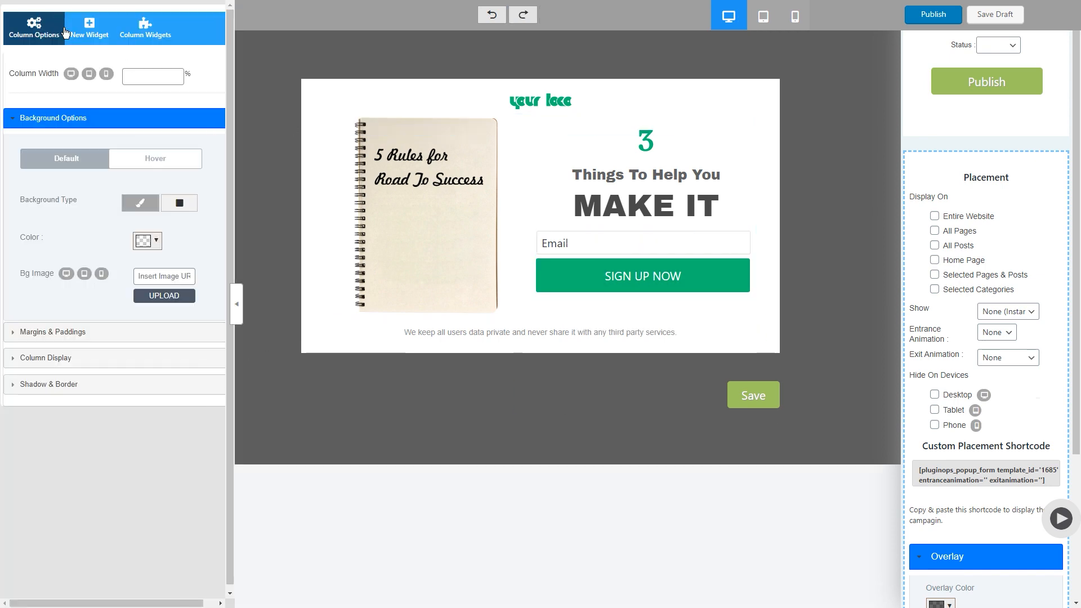
left_click(88, 27)
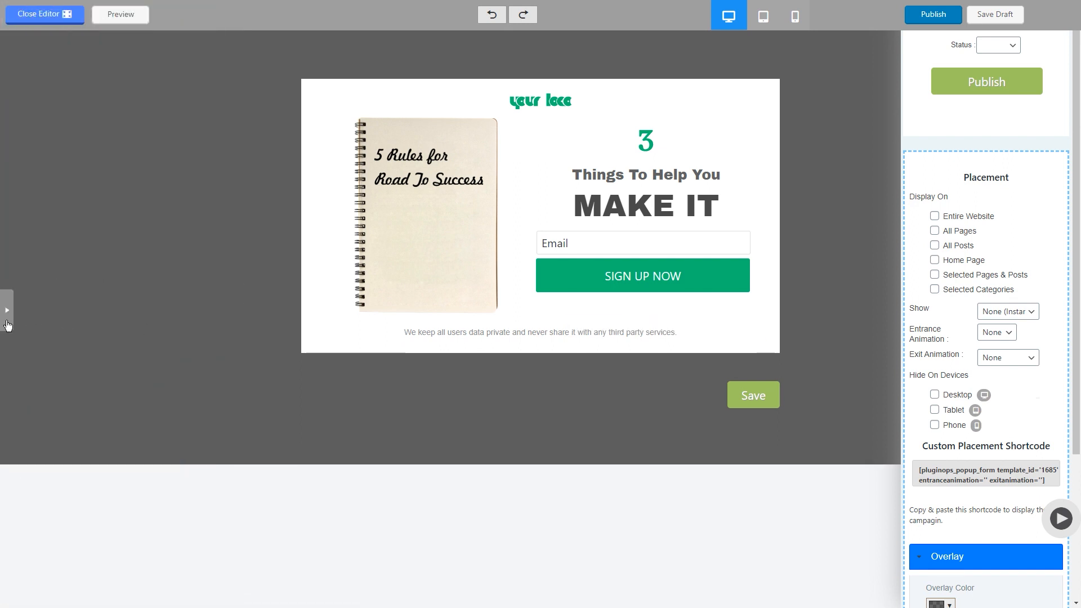
left_click(7, 308)
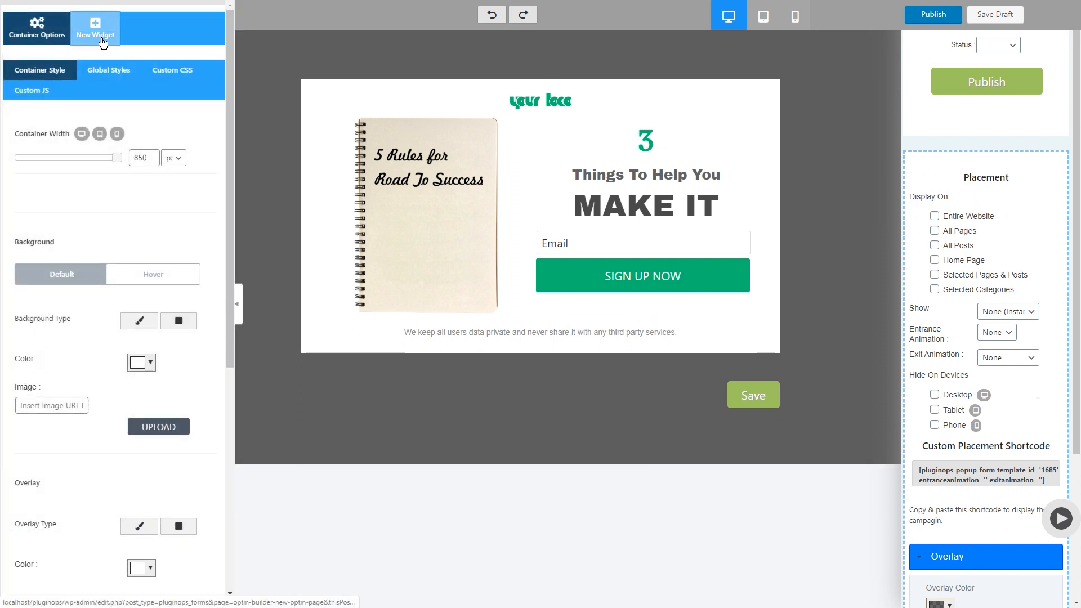
left_click(95, 27)
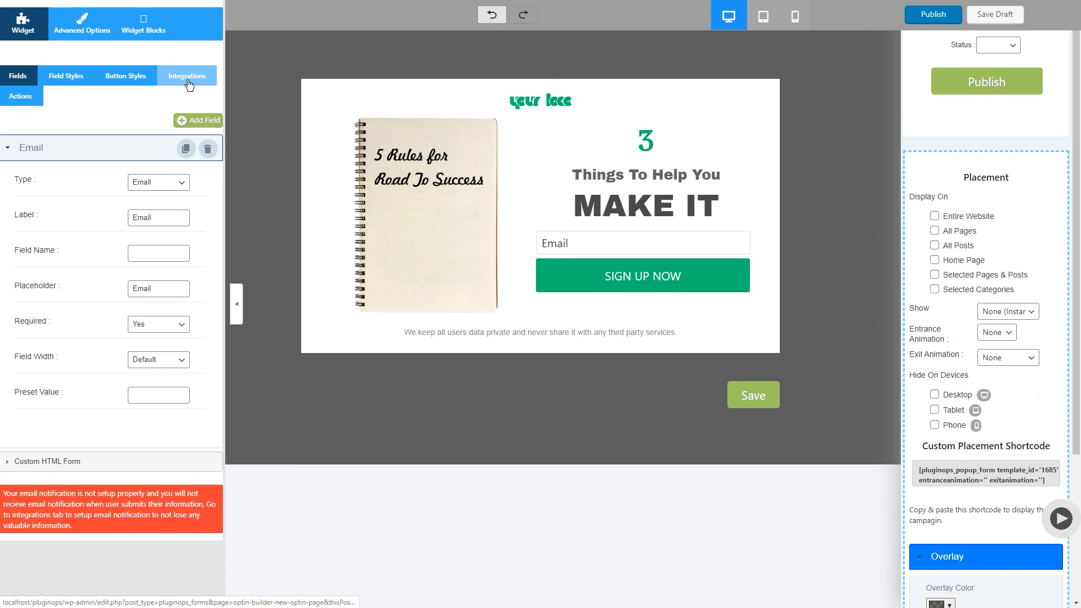
Step: Review the form's Email Notification integration fields without changes, then hide the panel
left_click(186, 76)
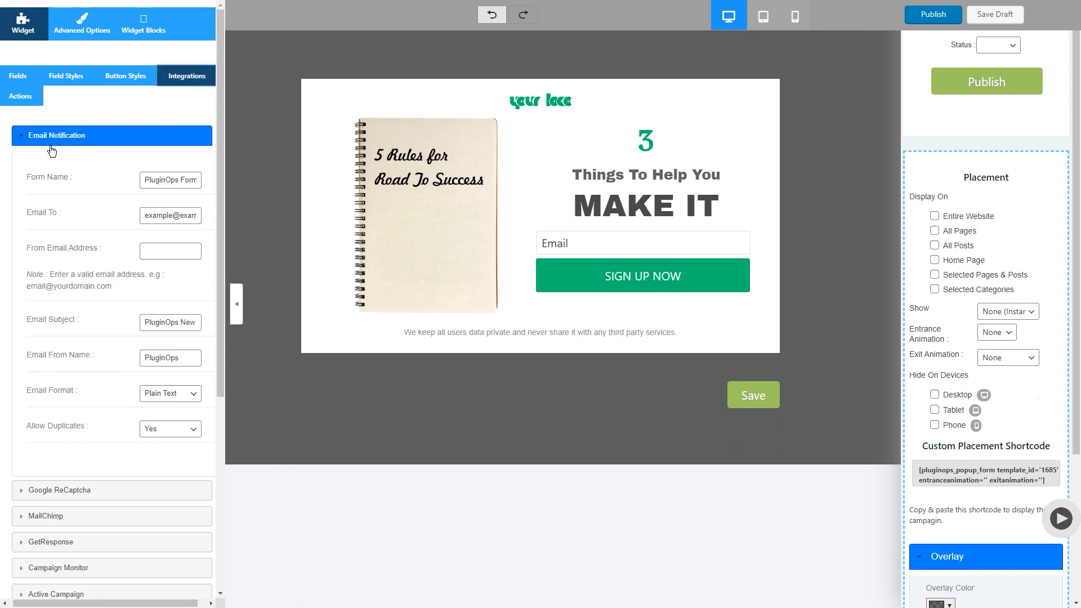
mouse_move(109, 247)
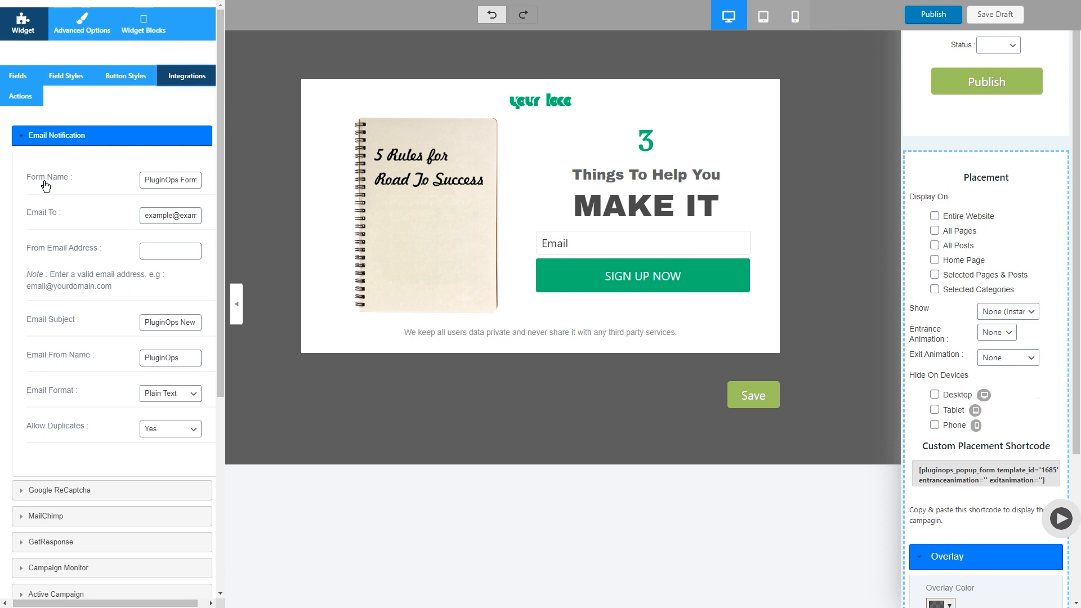
left_click(170, 180)
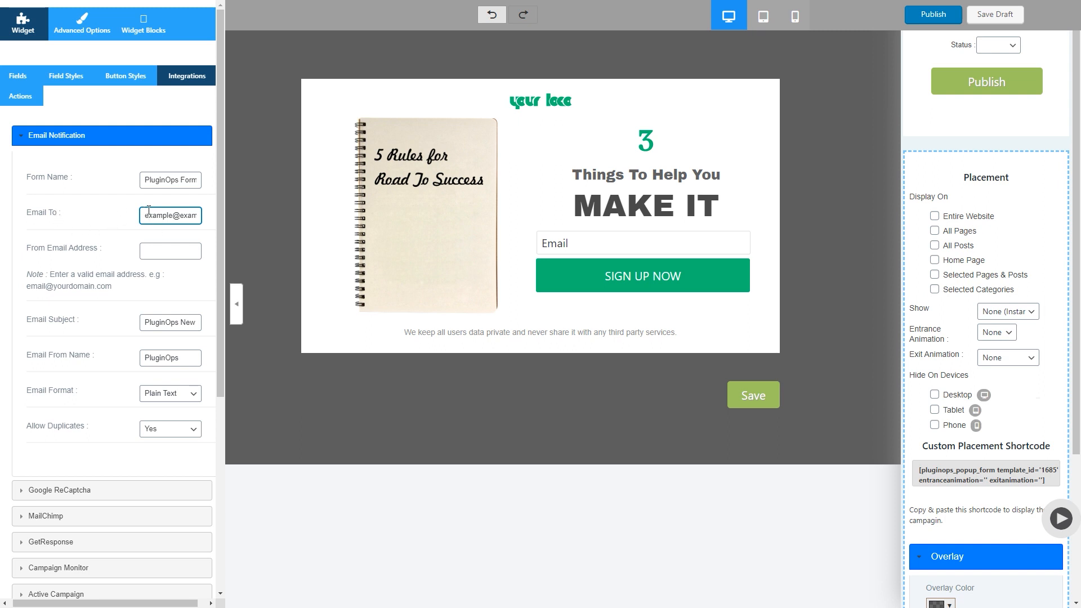
left_click(170, 250)
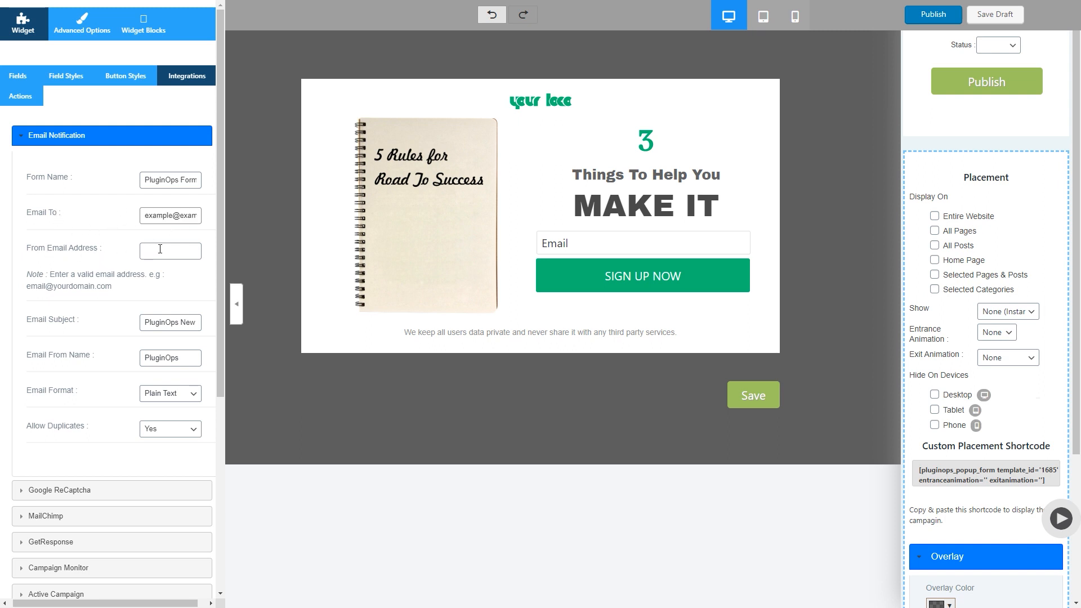
left_click(170, 250)
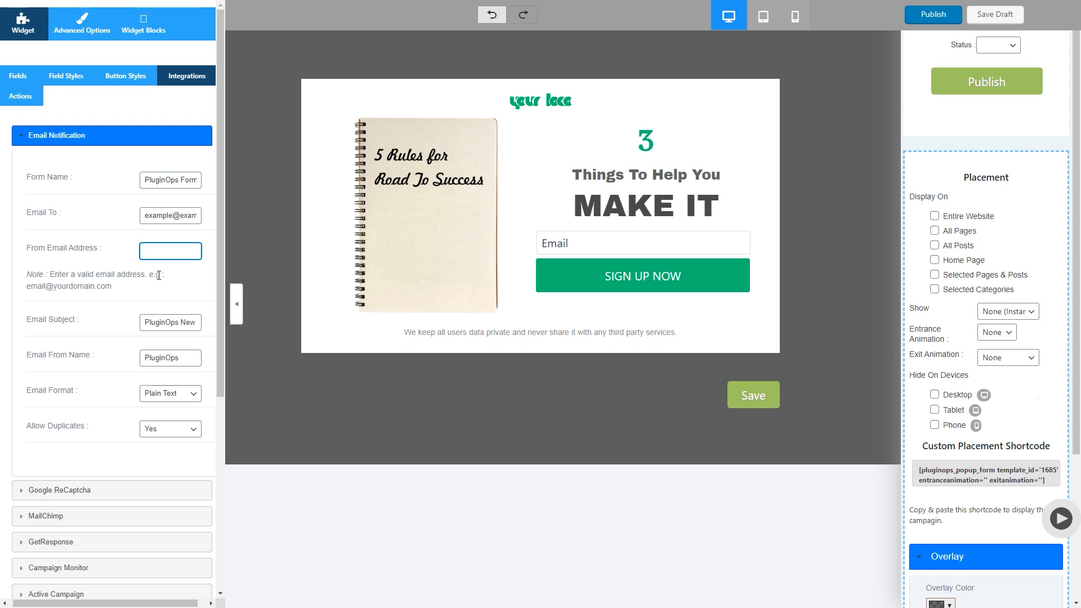
mouse_move(175, 299)
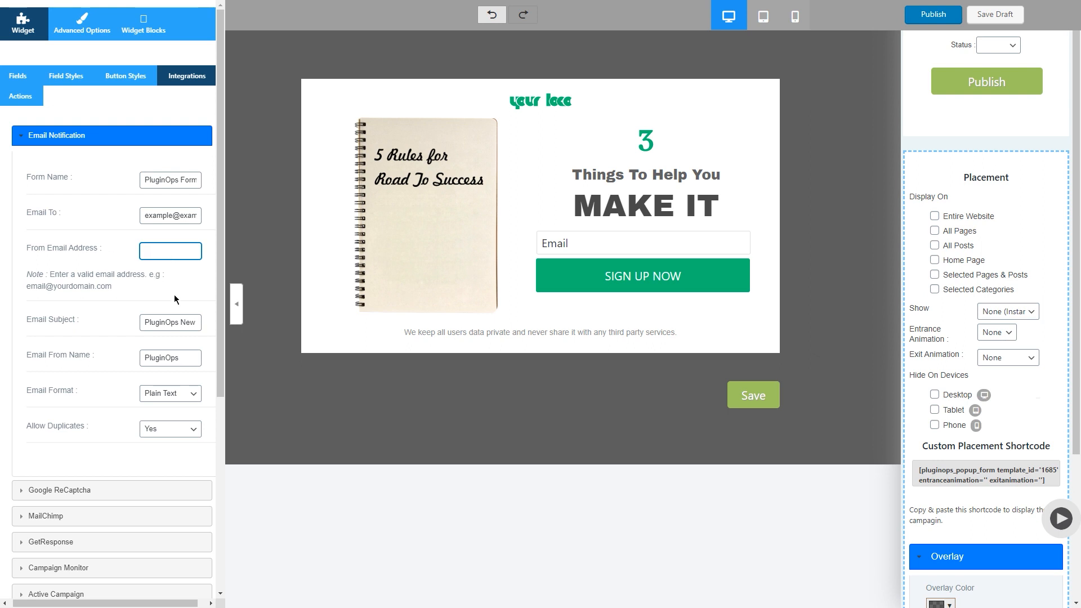
mouse_move(152, 266)
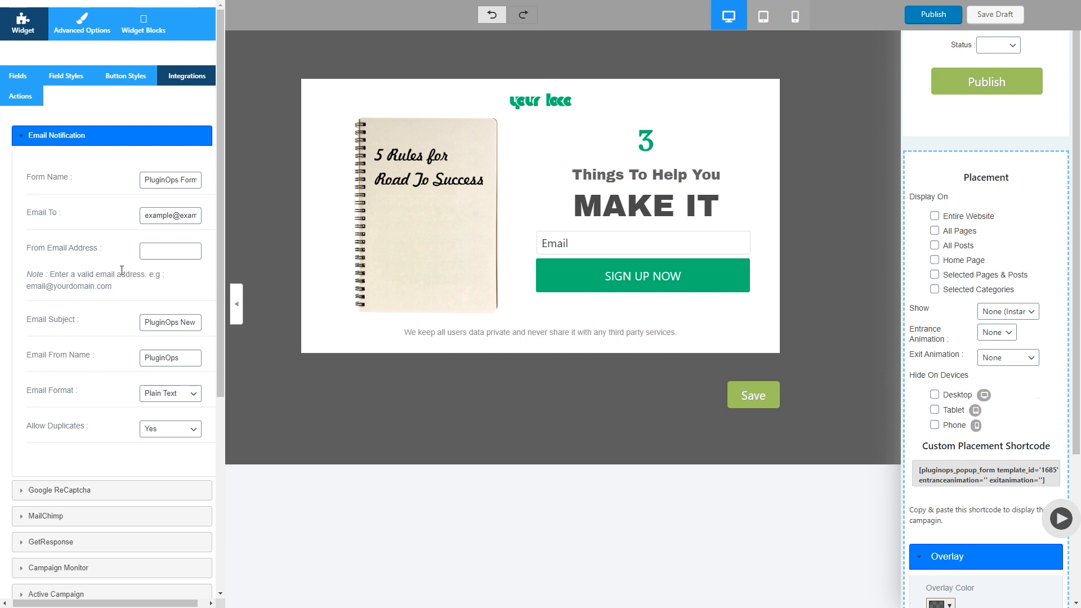
scroll("down", 3)
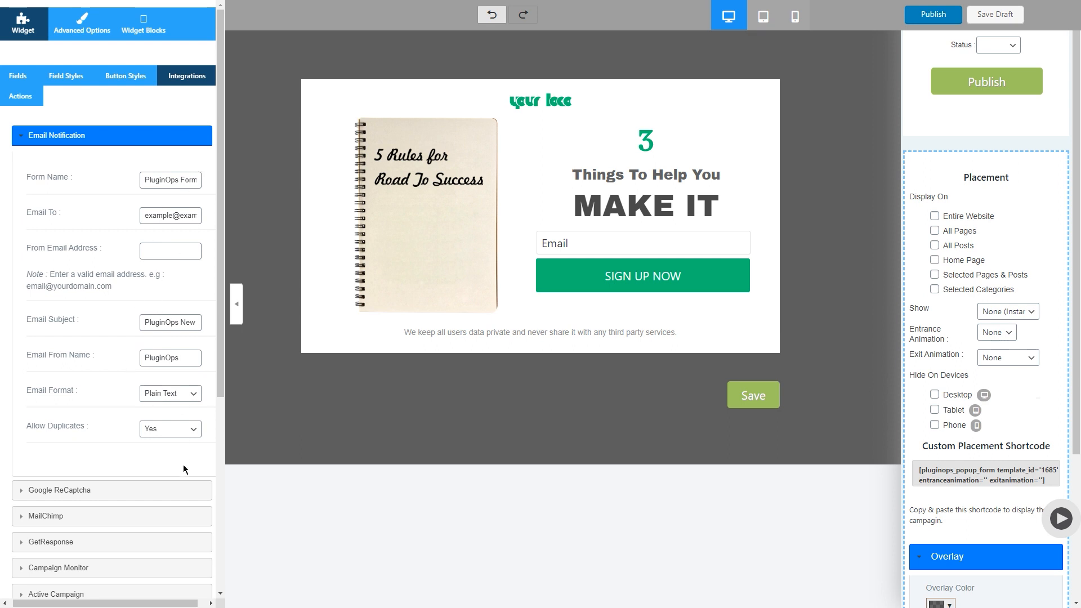
left_click(111, 135)
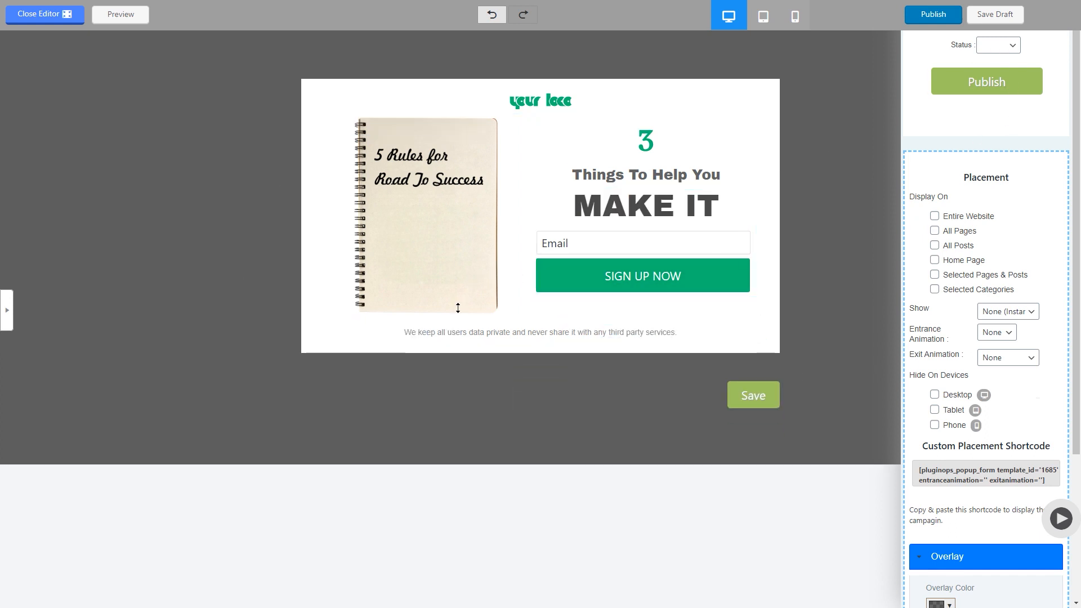
mouse_move(786, 53)
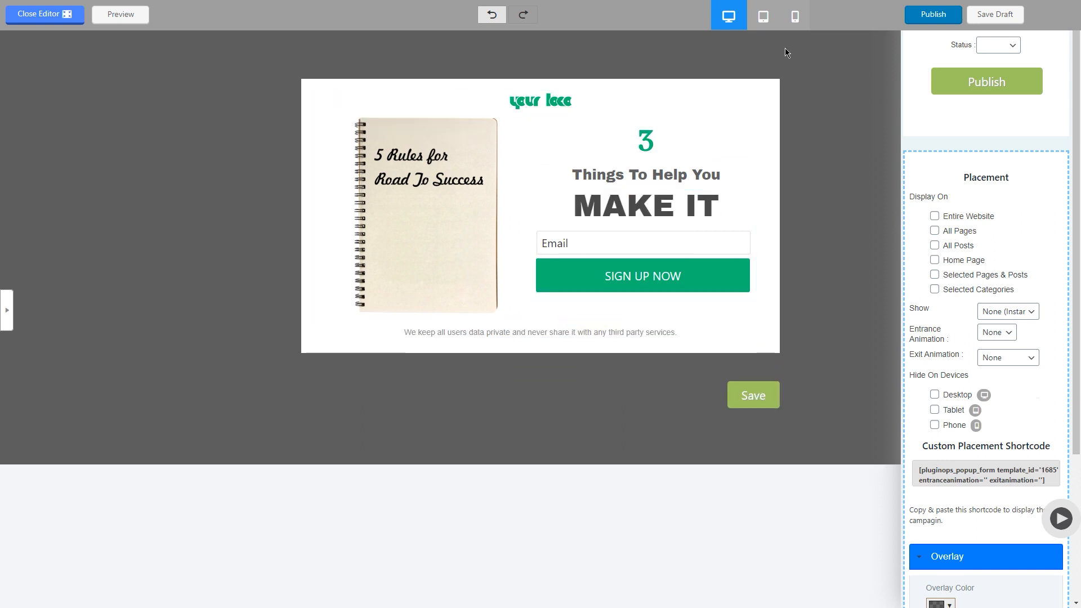
mouse_move(1045, 36)
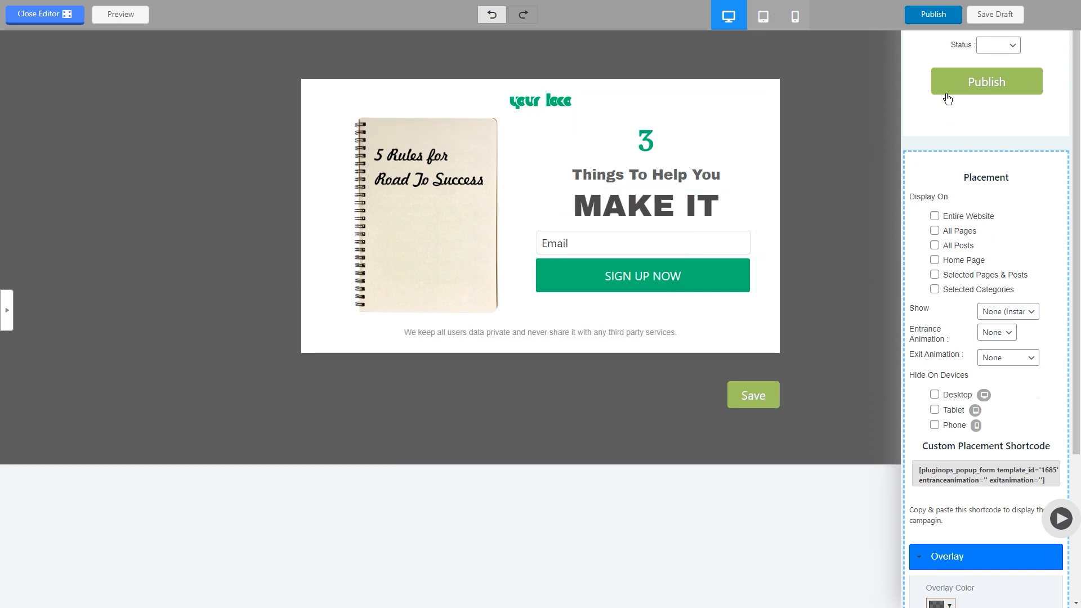
Step: Set the popup campaign's status to Publish in the right-hand panel
left_click(996, 45)
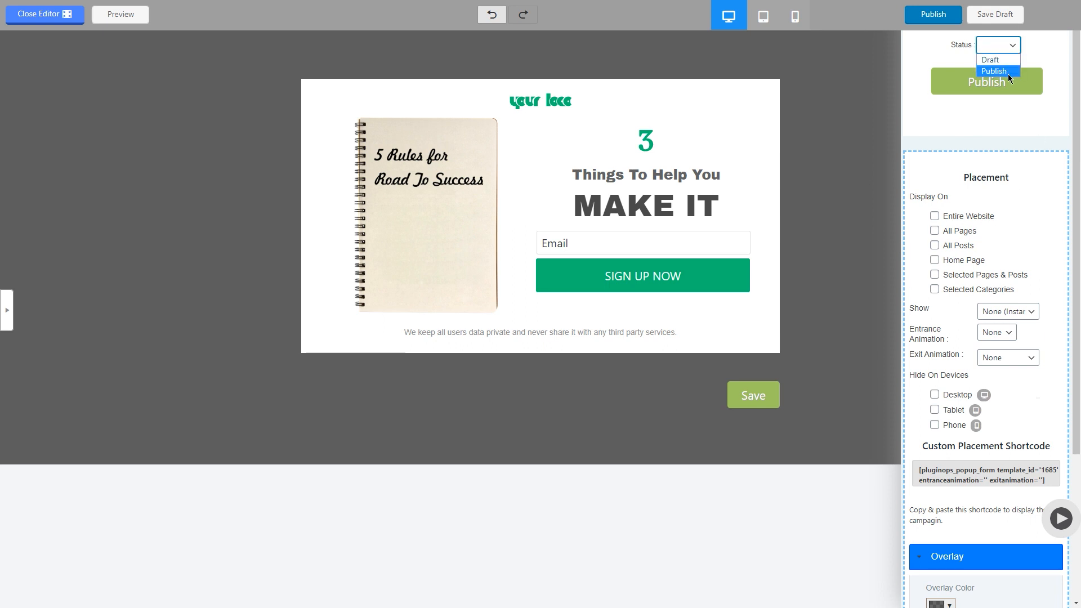
left_click(993, 70)
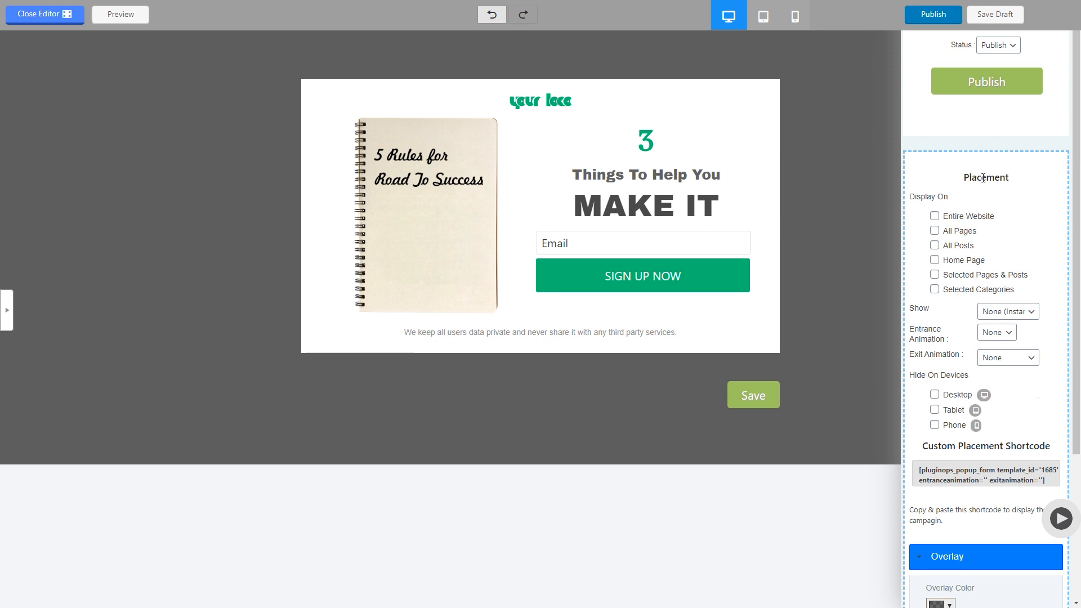
mouse_move(983, 218)
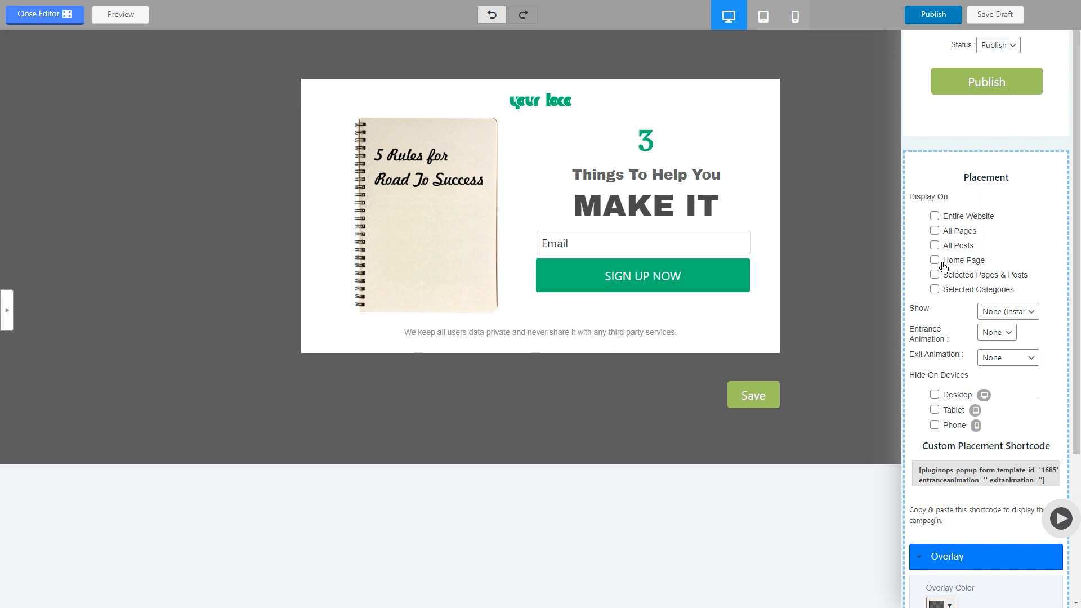
mouse_move(1009, 281)
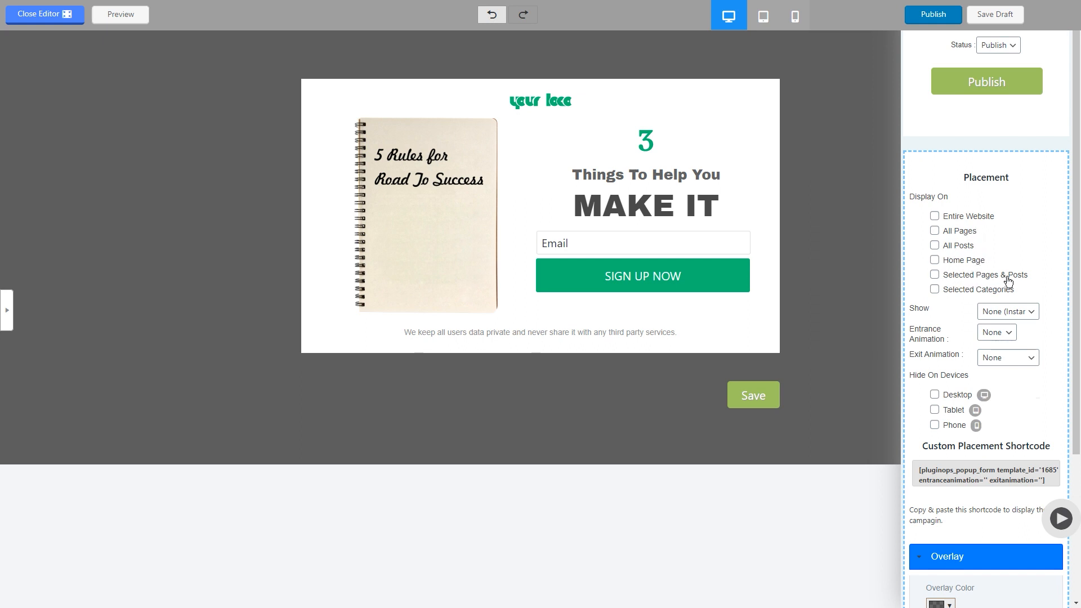
mouse_move(957, 278)
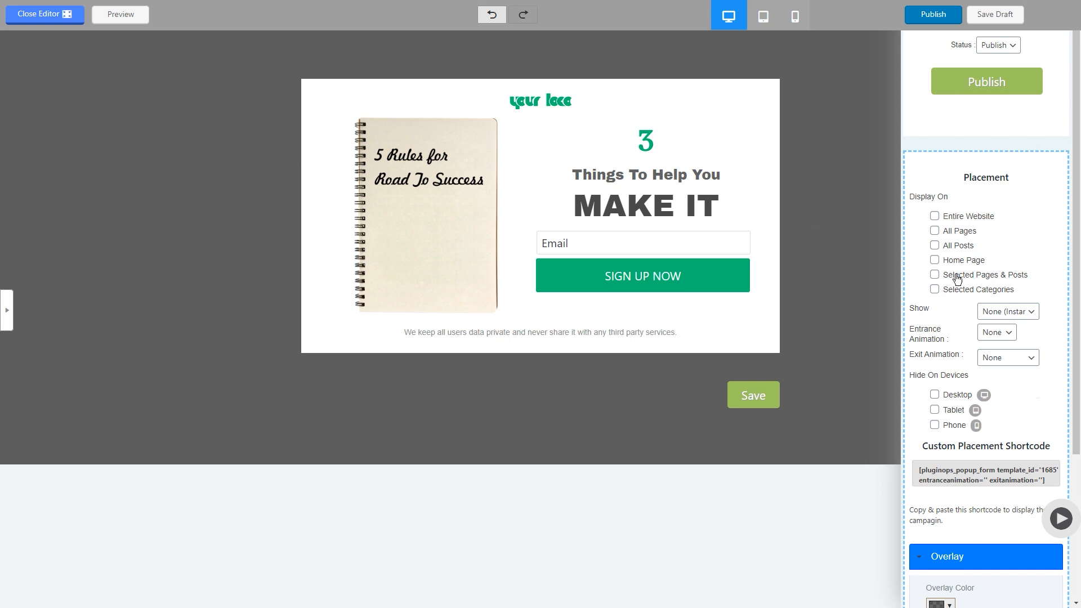
Step: Limit placement to Selected Pages & Posts and search 'ha' in the Select Pages field
left_click(934, 275)
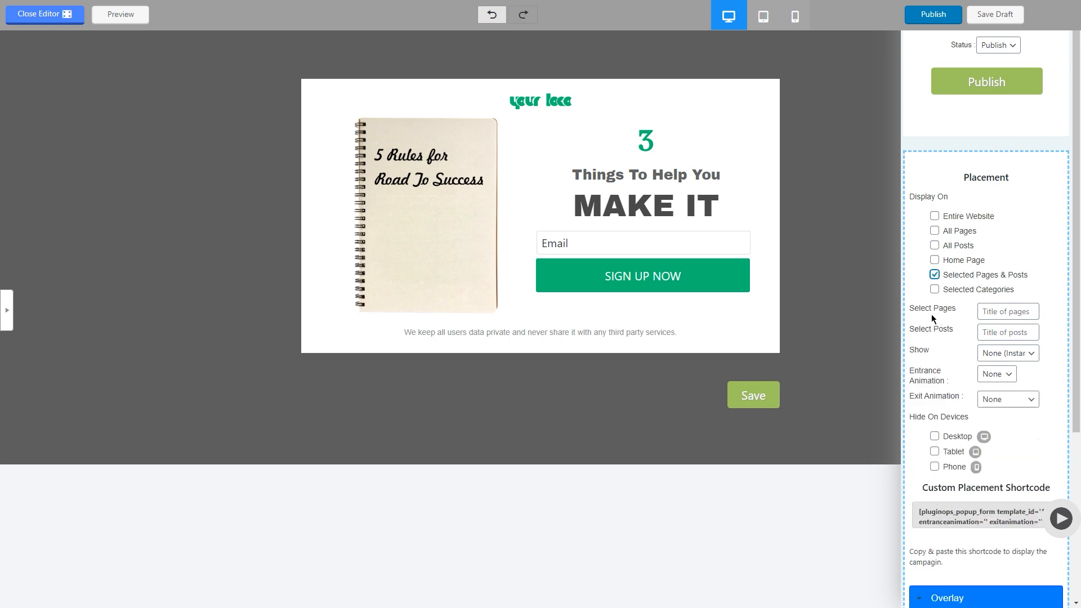
left_click(1006, 311)
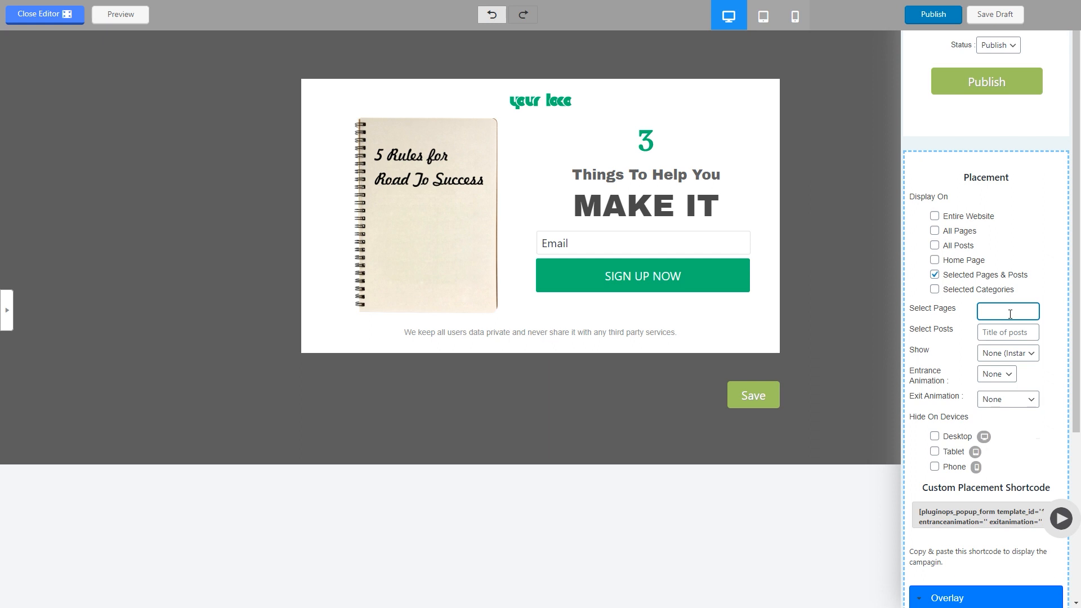
type("ha")
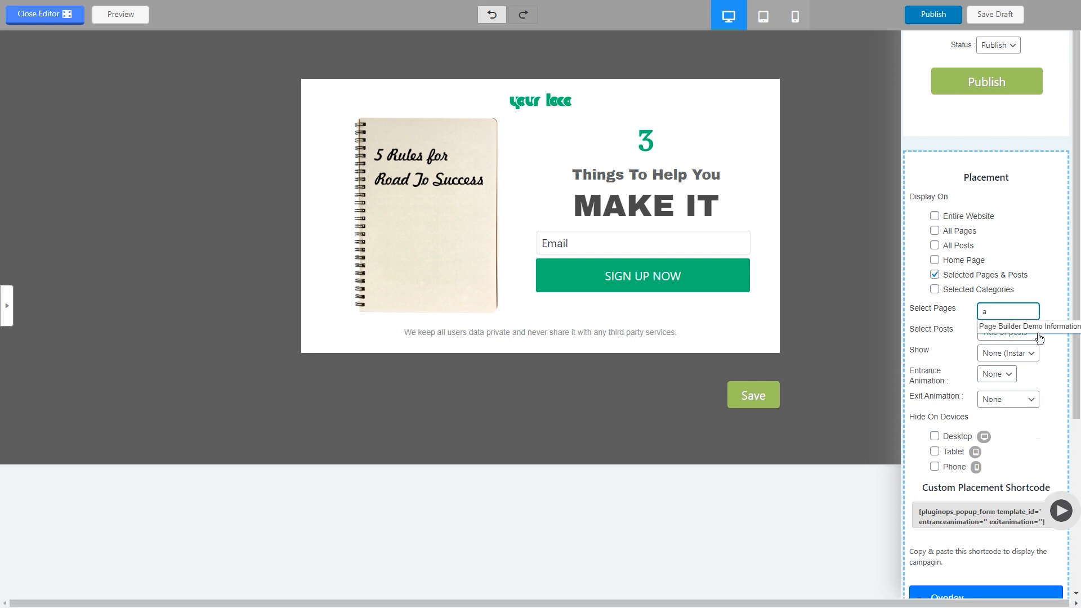
left_click(1027, 326)
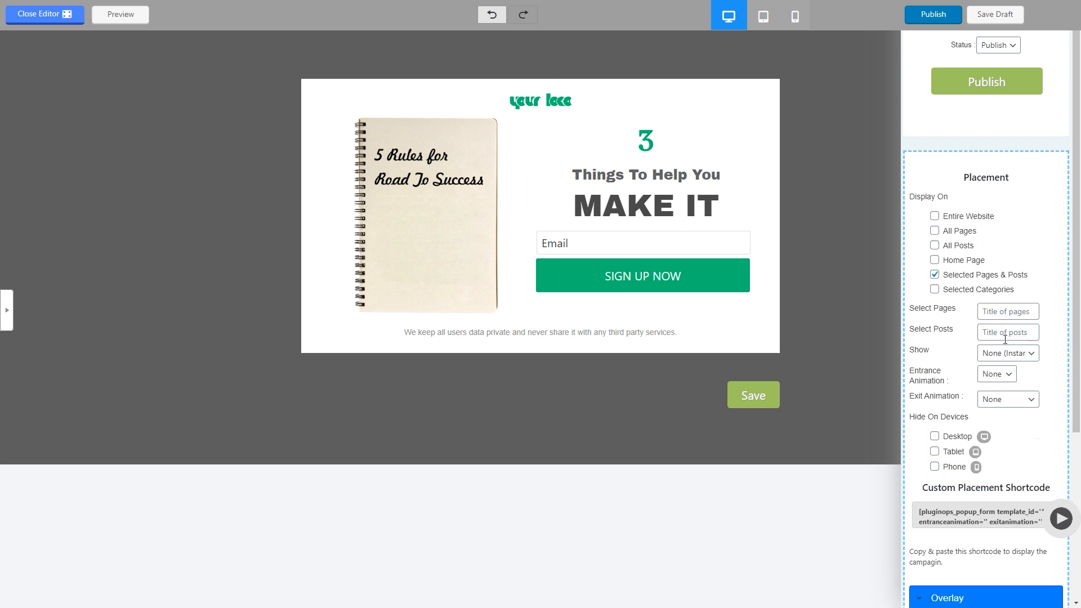
mouse_move(1011, 364)
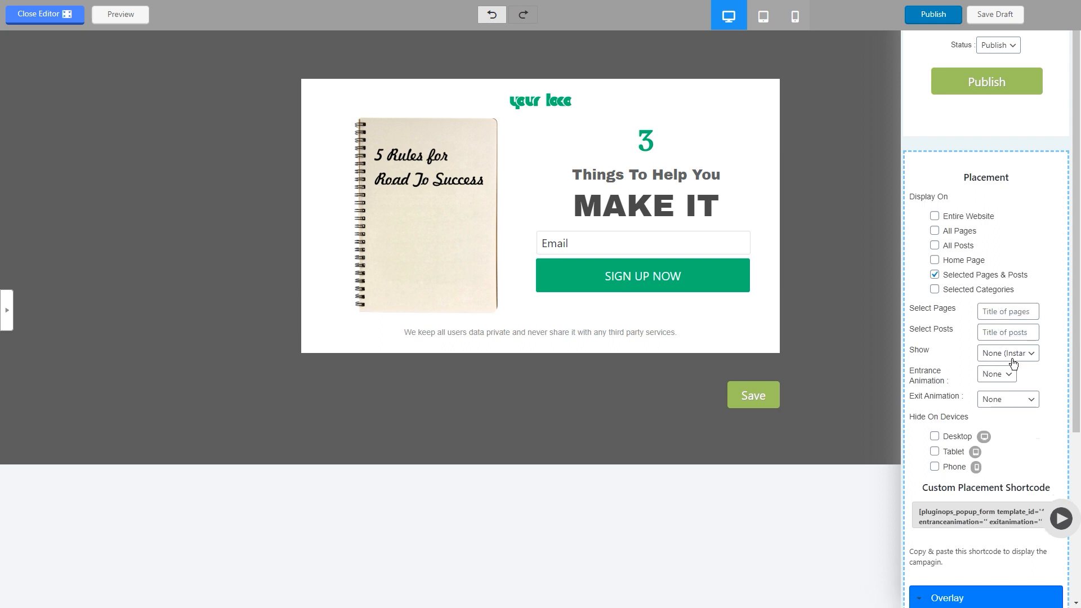
left_click(1007, 353)
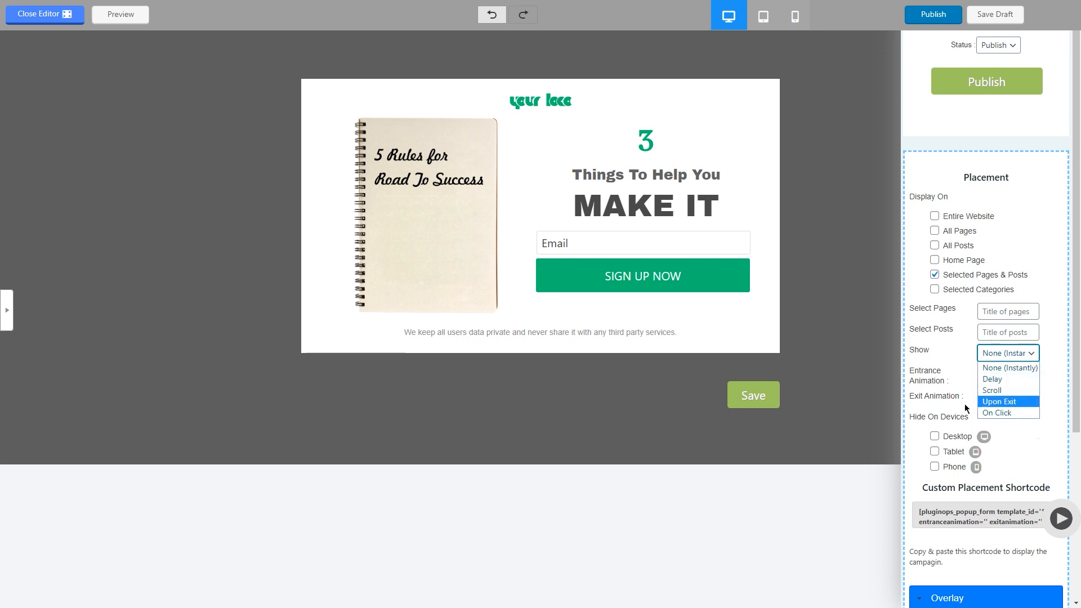
mouse_move(999, 391)
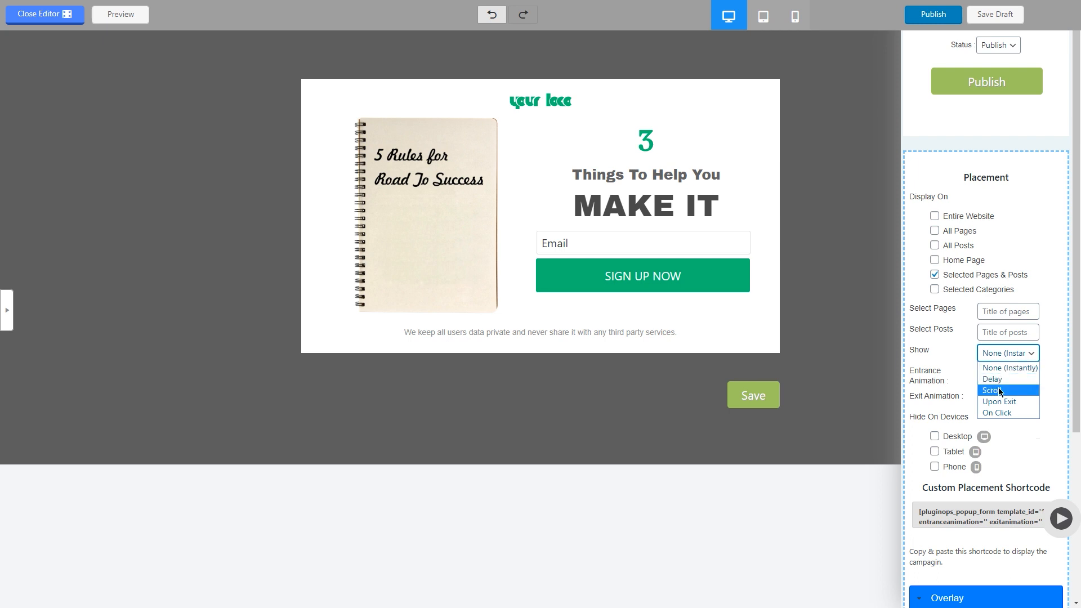
mouse_move(998, 393)
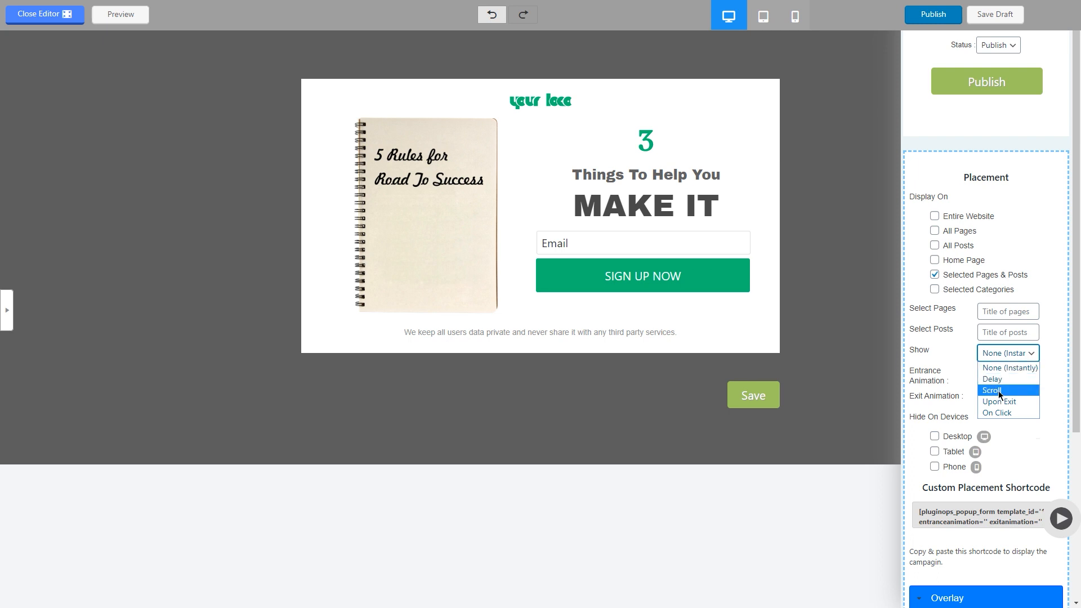
mouse_move(1003, 392)
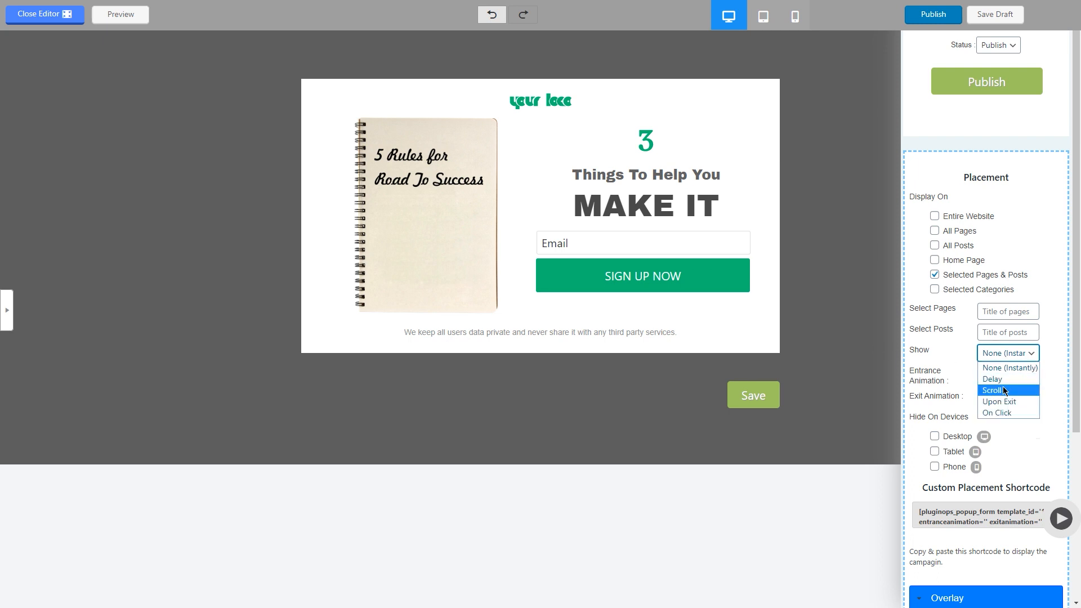
left_click(993, 389)
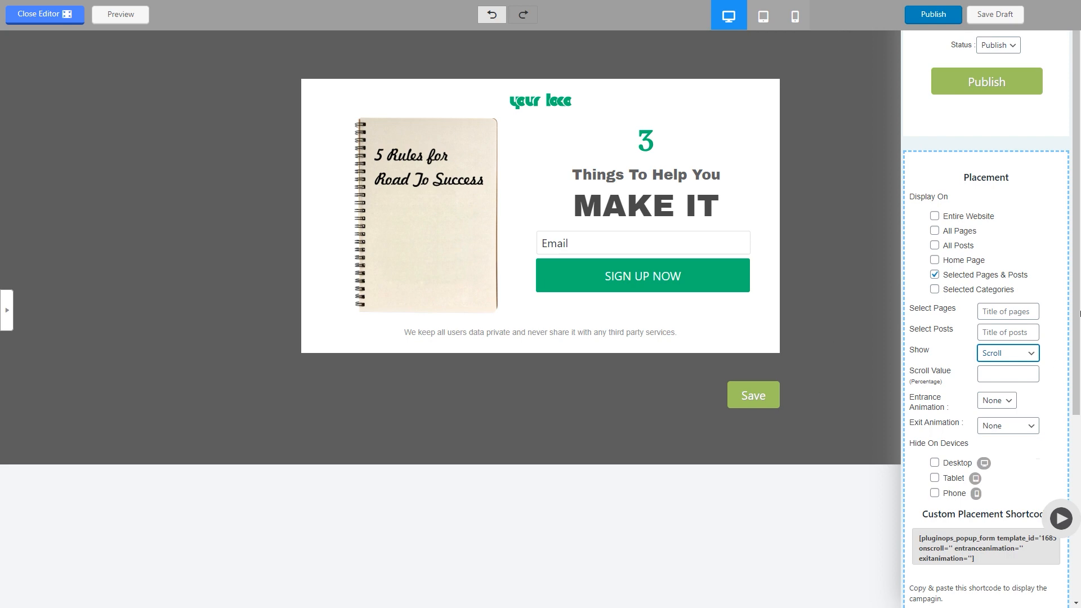
scroll("down", 3)
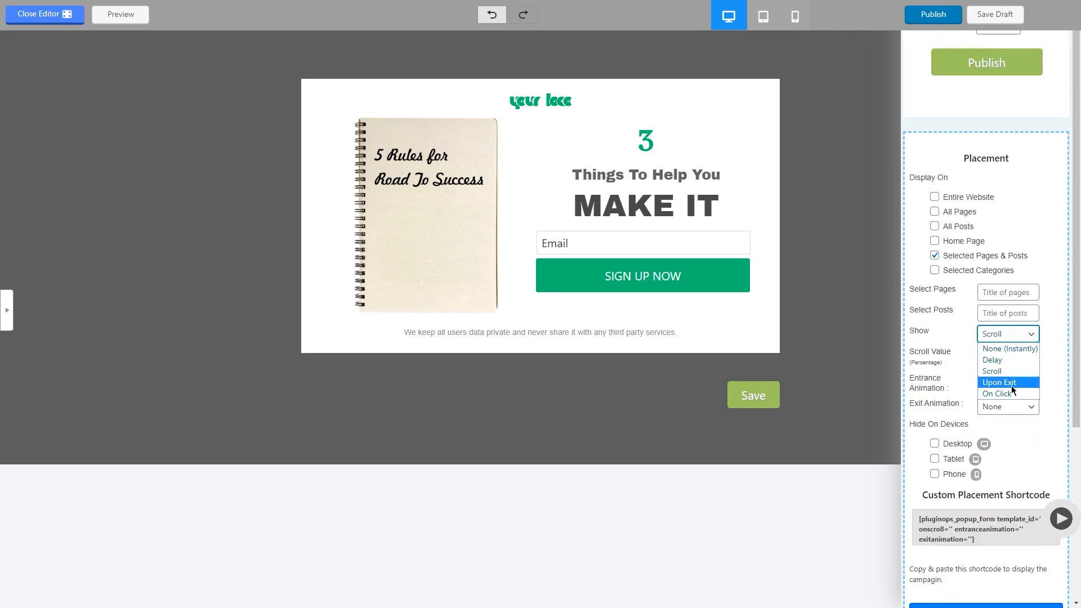
left_click(1000, 382)
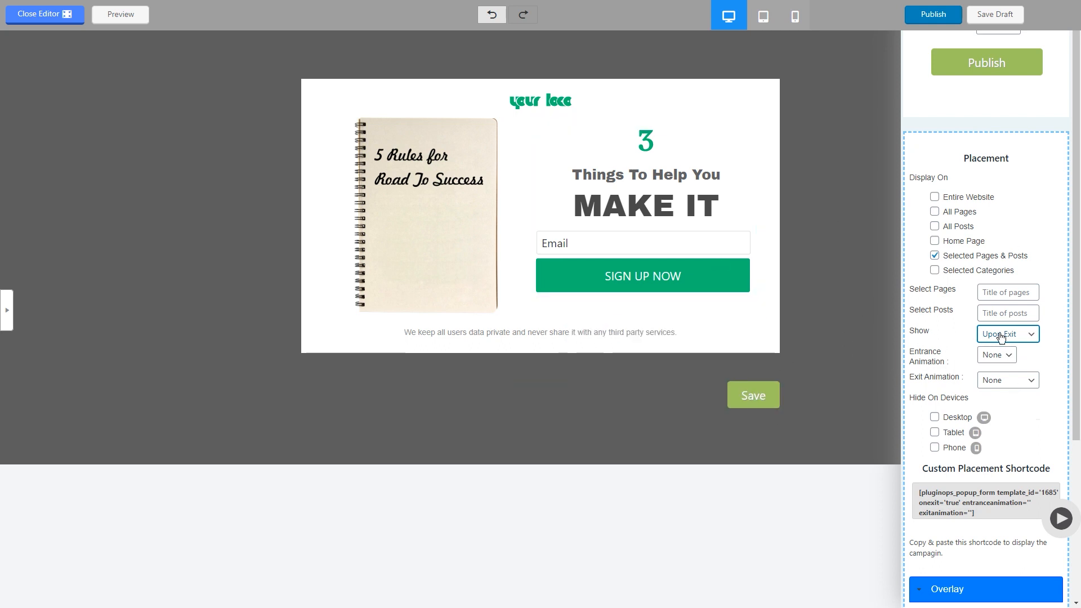
left_click(1007, 335)
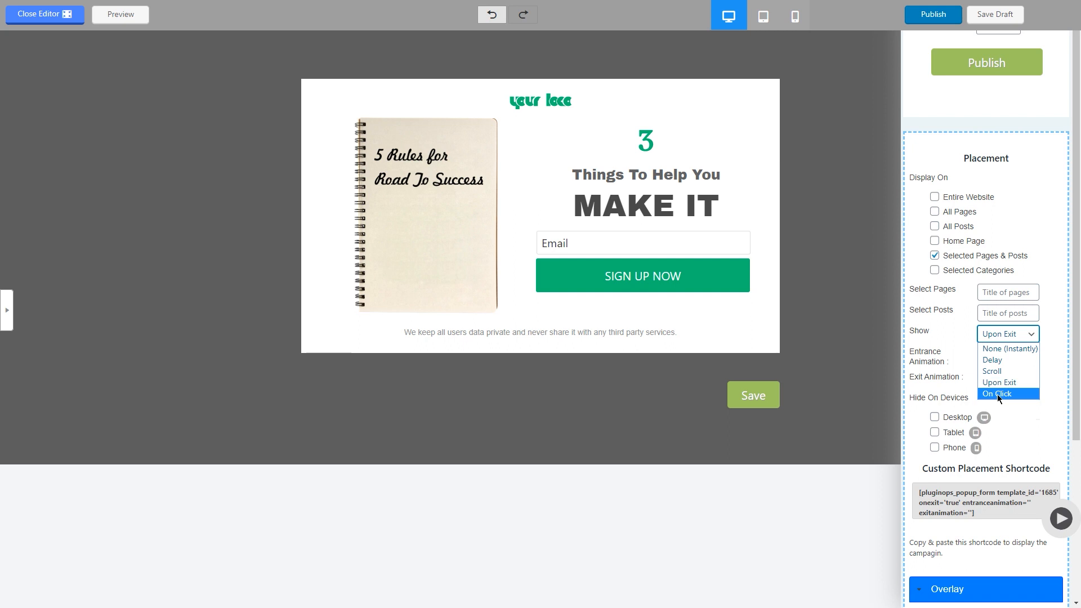
left_click(998, 394)
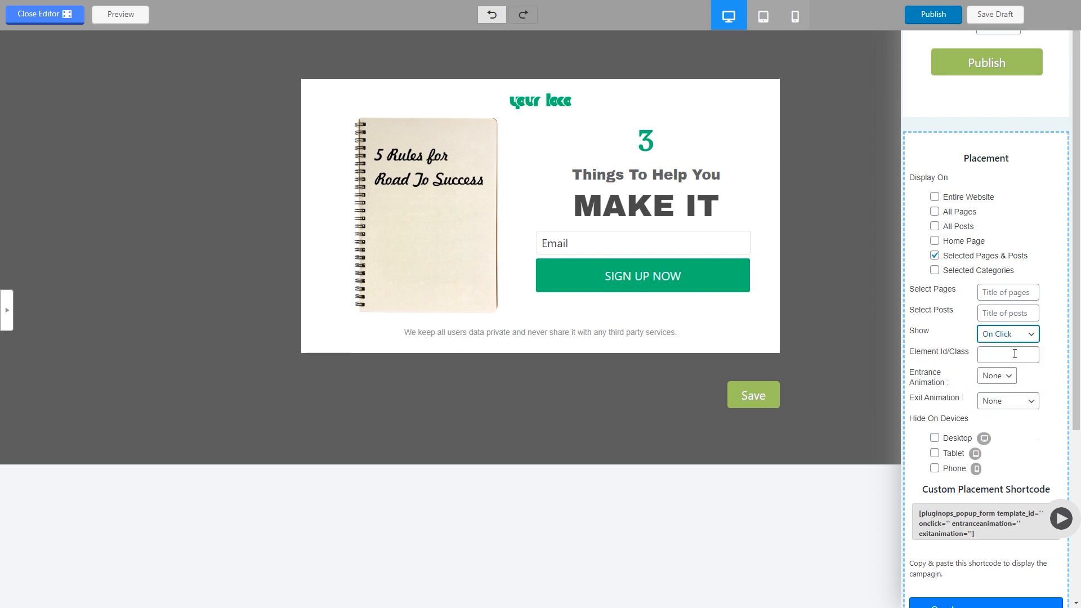
left_click(1007, 353)
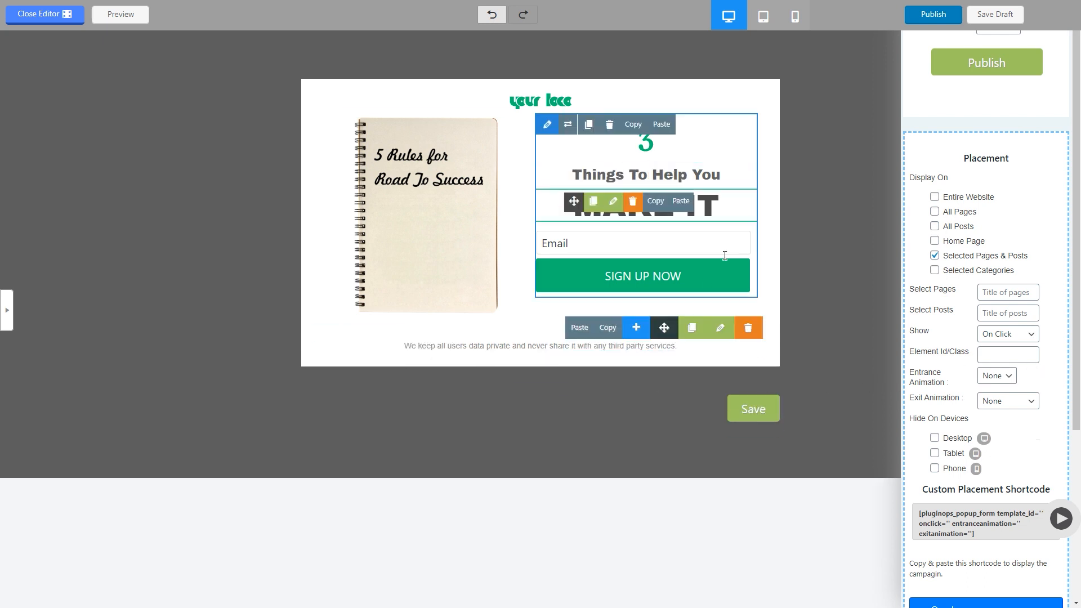
left_click(1007, 334)
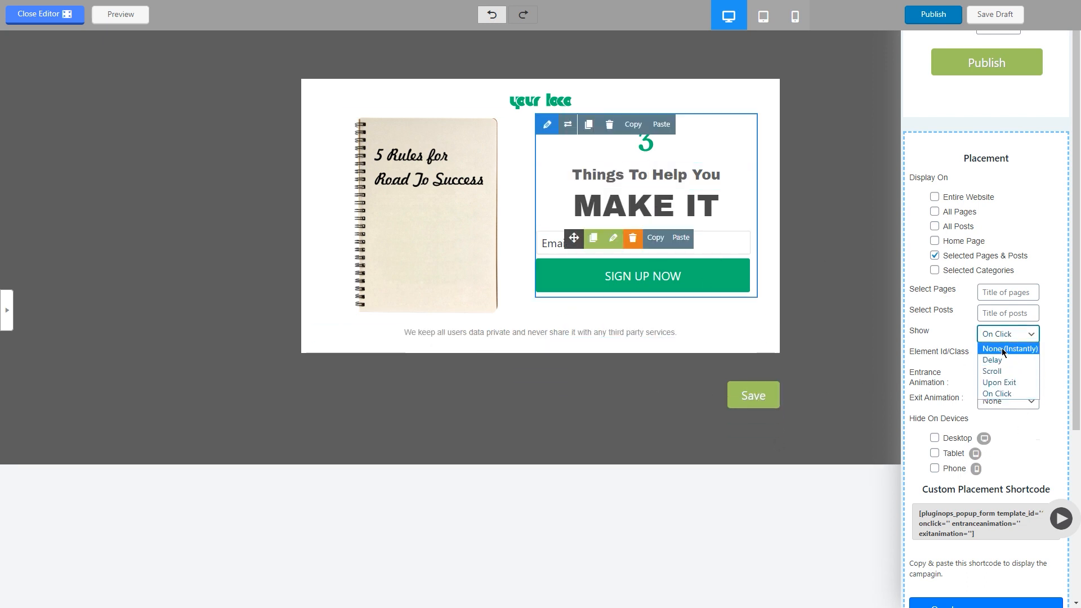
left_click(1007, 349)
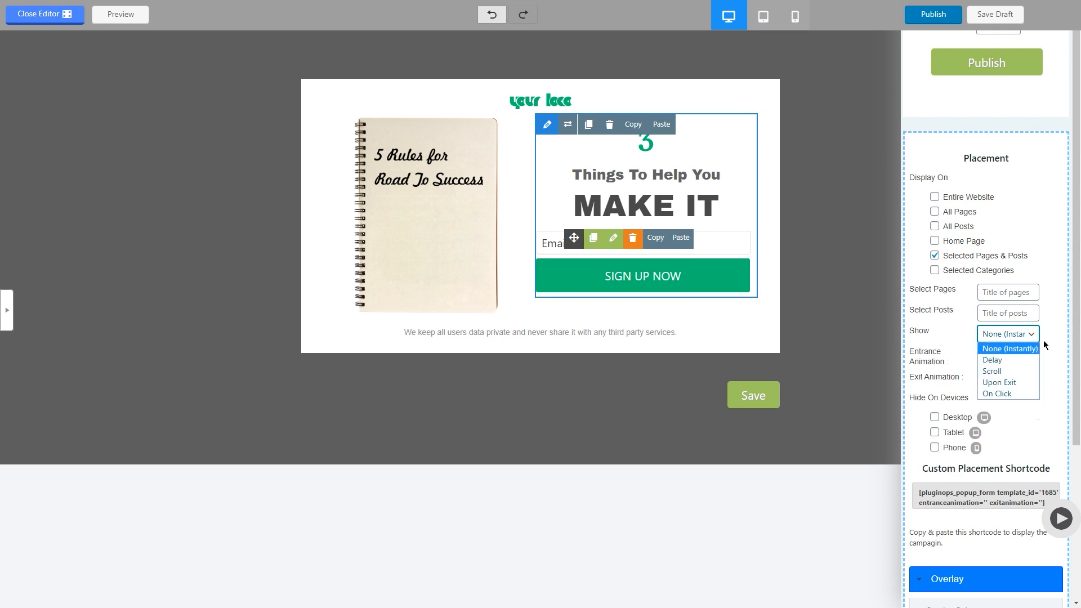
left_click(1007, 347)
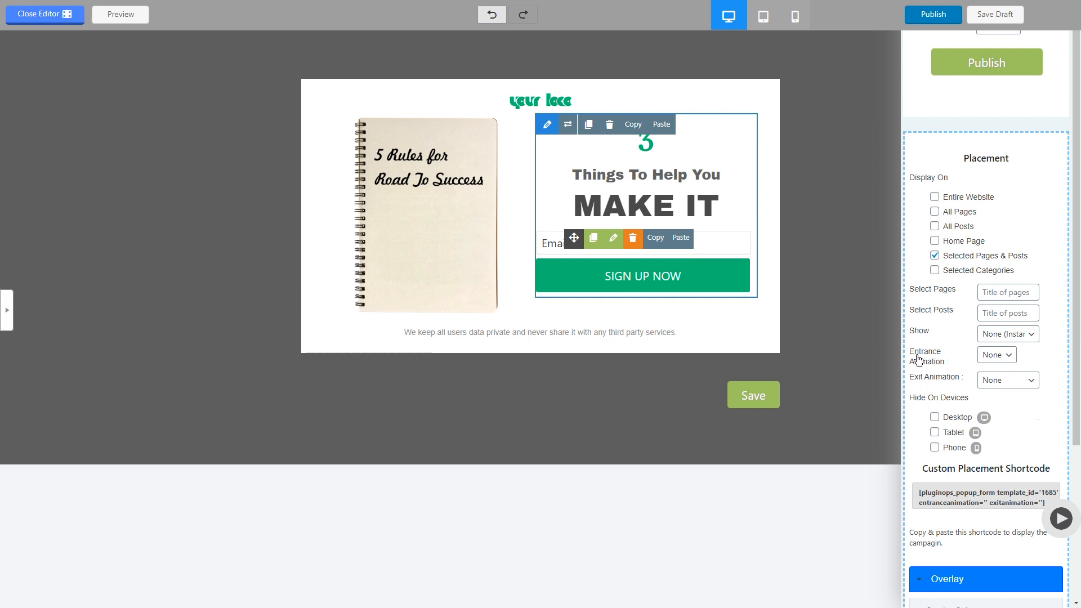
left_click(995, 355)
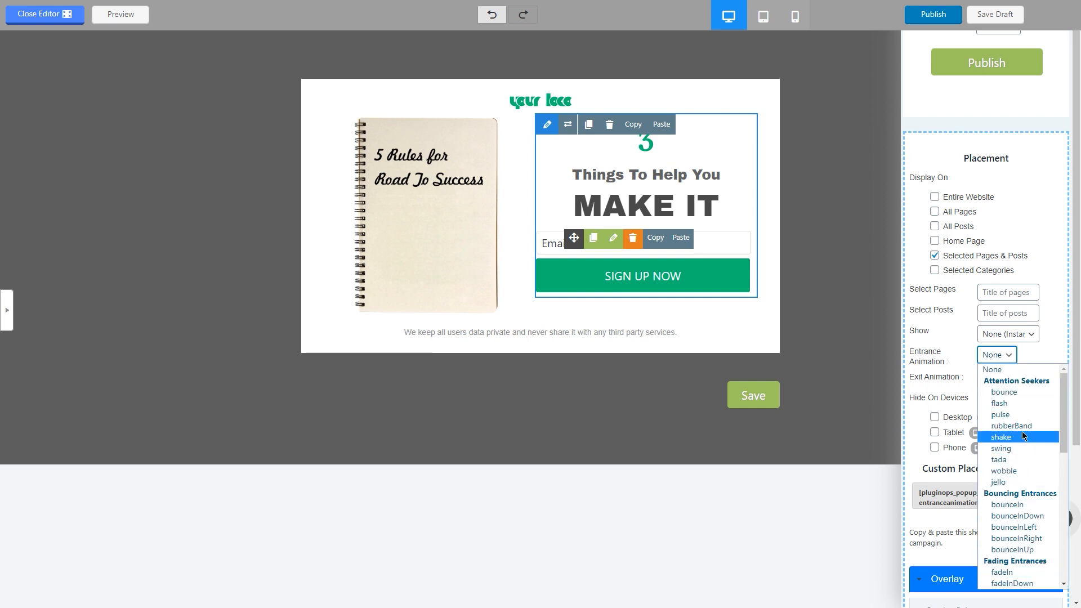
left_click(1006, 379)
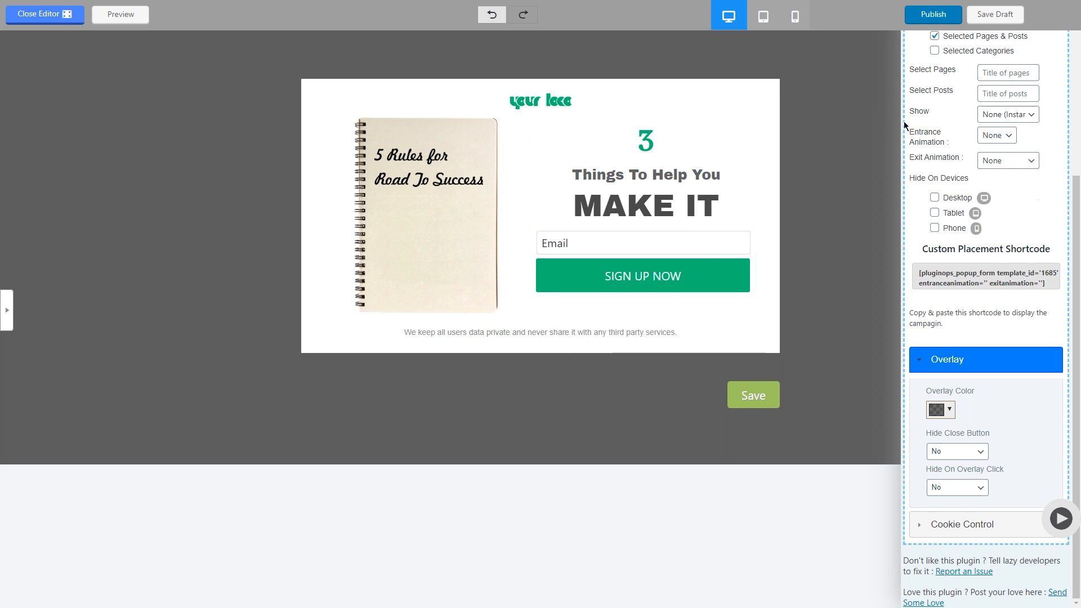
left_click(957, 452)
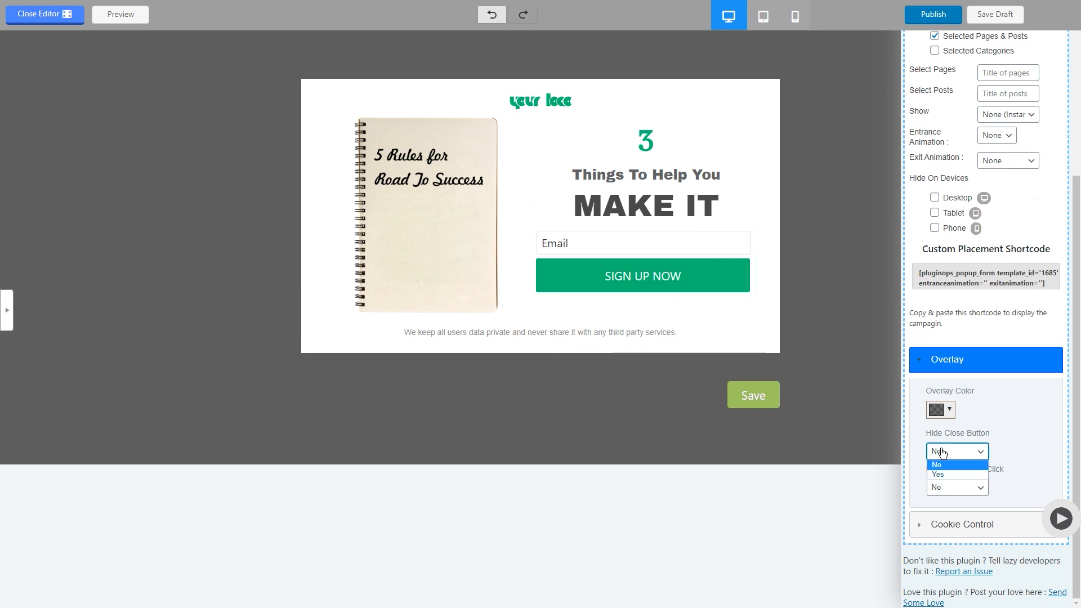
left_click(935, 464)
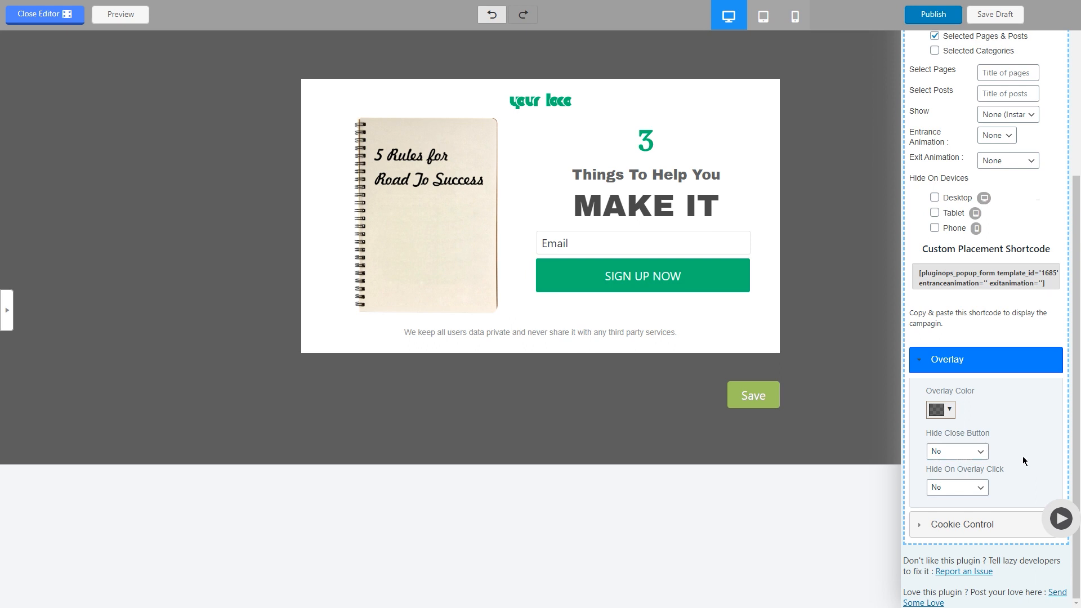
left_click(956, 487)
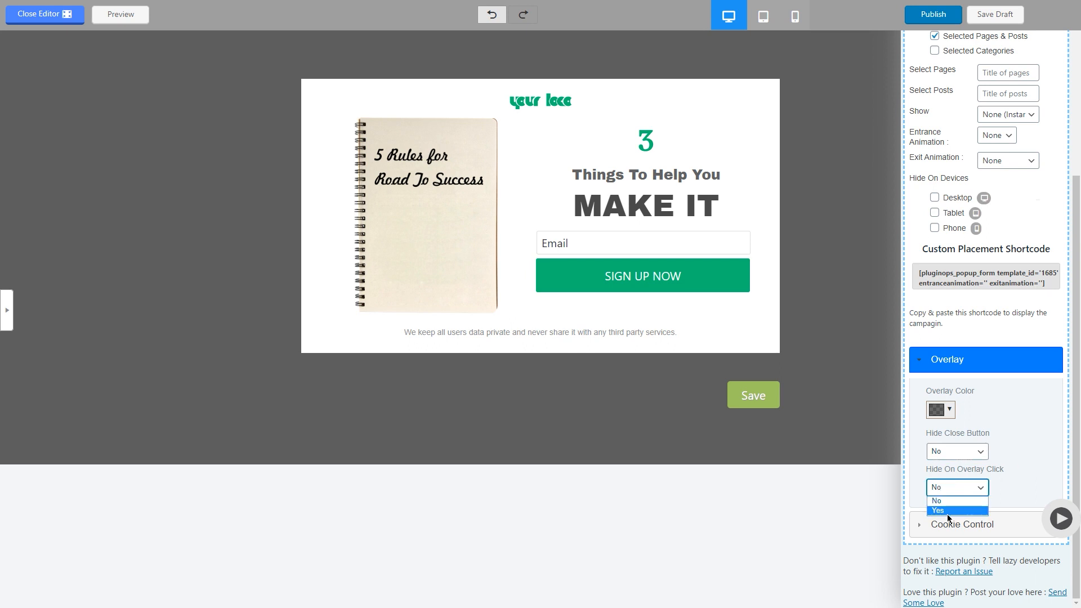
left_click(956, 488)
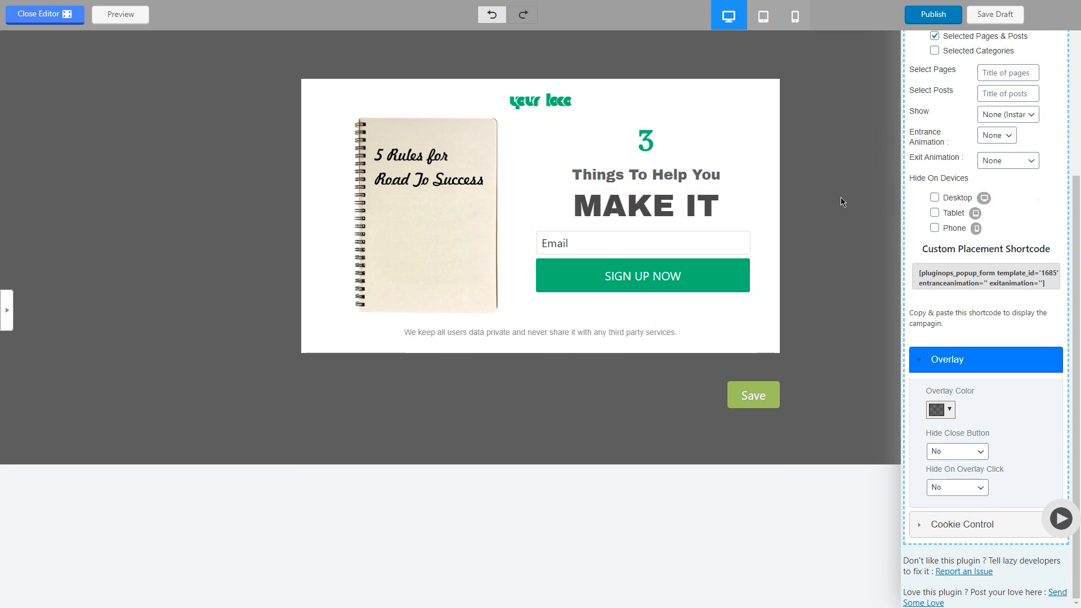
mouse_move(984, 494)
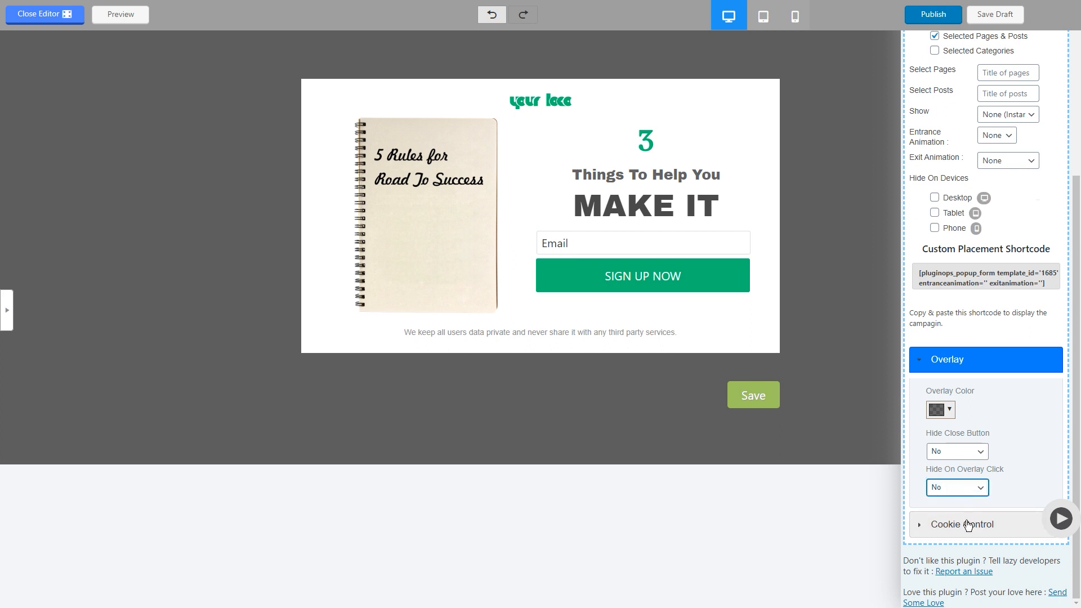
Step: Expand Cookie Control and review the hours-after-closing field
left_click(961, 525)
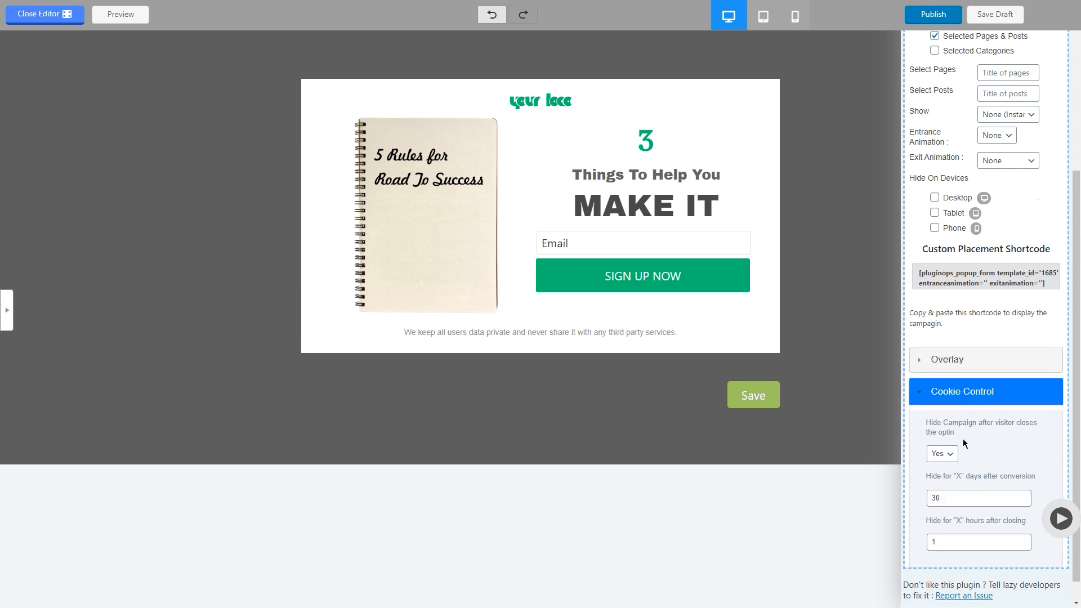
scroll("down", 3)
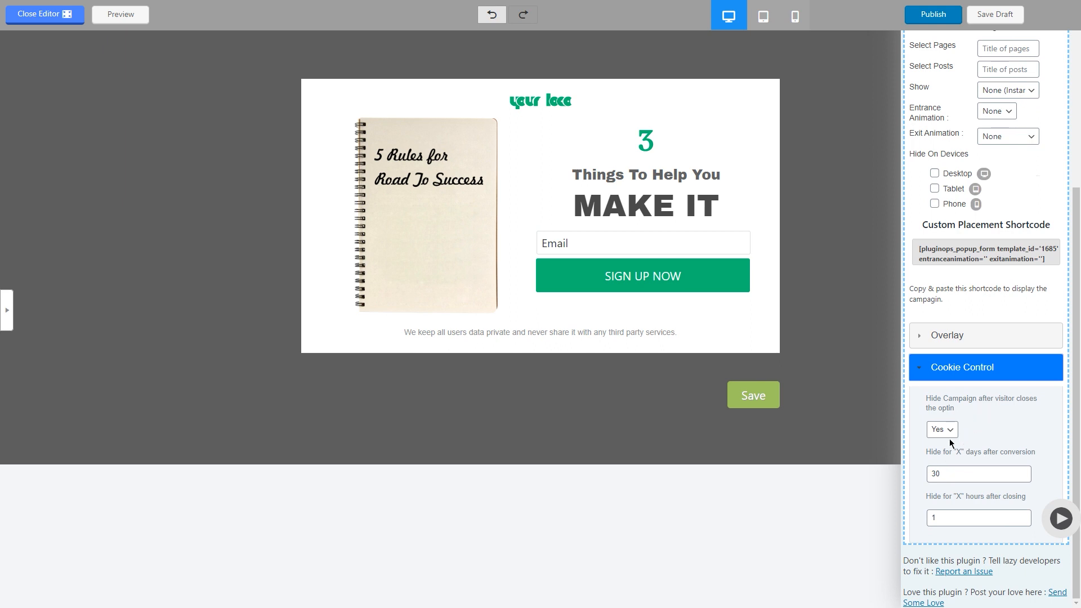
mouse_move(963, 457)
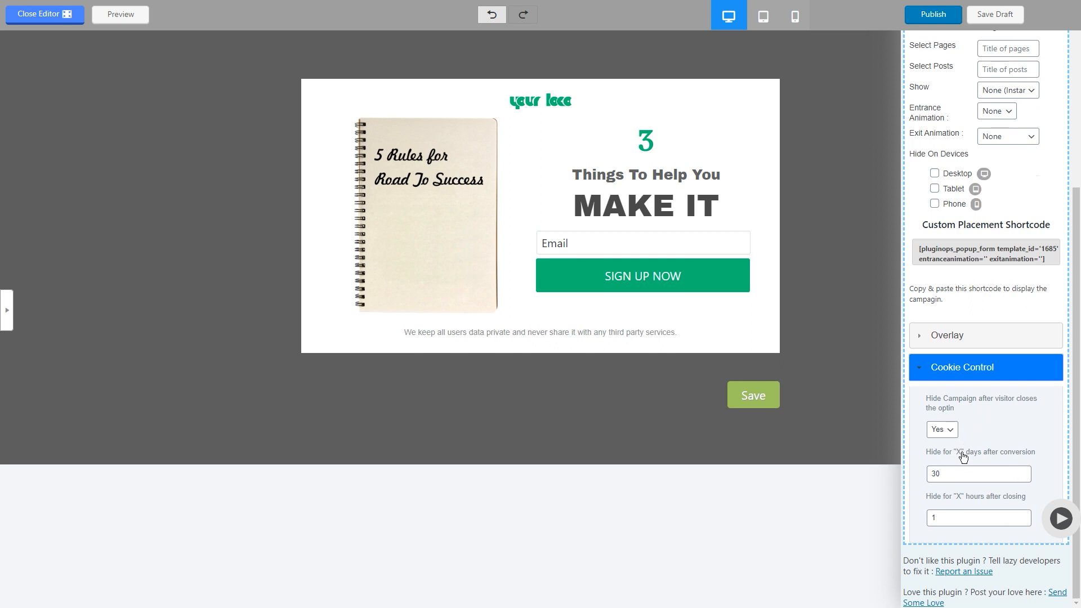
left_click(644, 170)
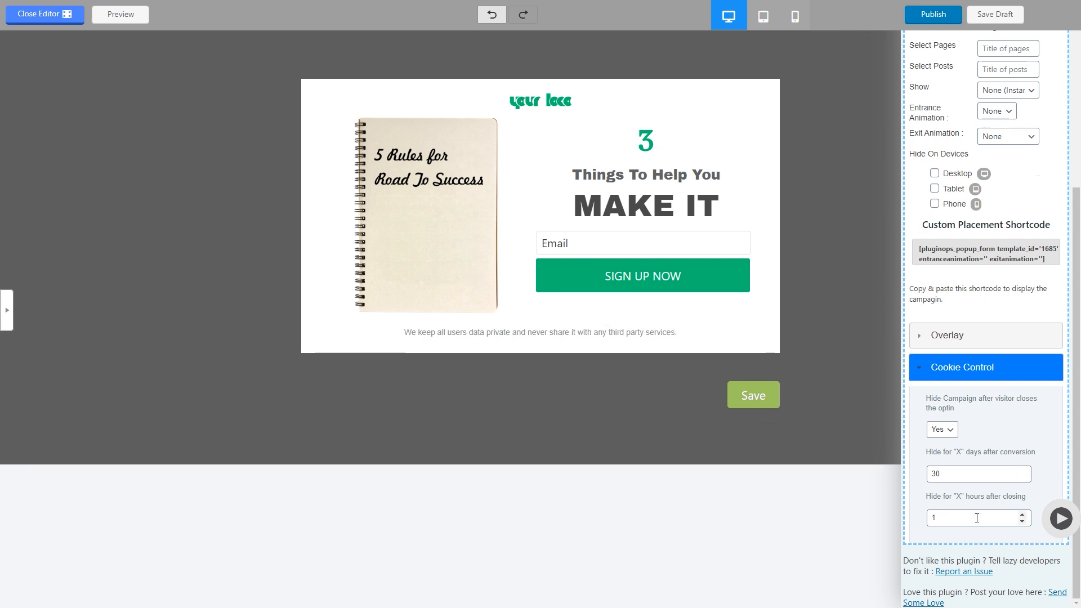
mouse_move(774, 81)
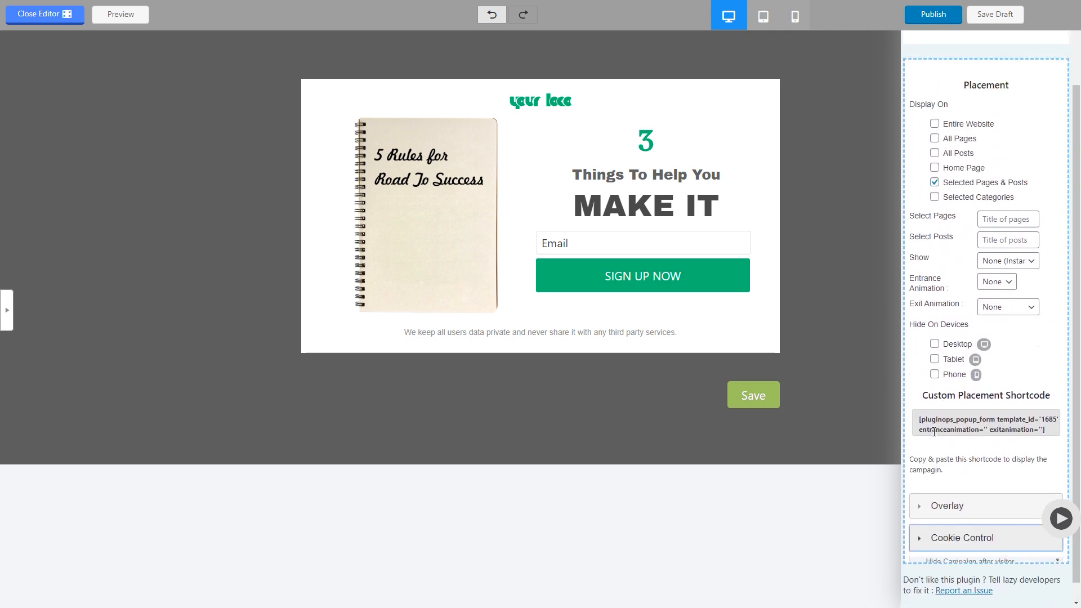
Step: Preview the notebook MAKE IT popup over the PluginOps Form – 1685 page
left_click(932, 14)
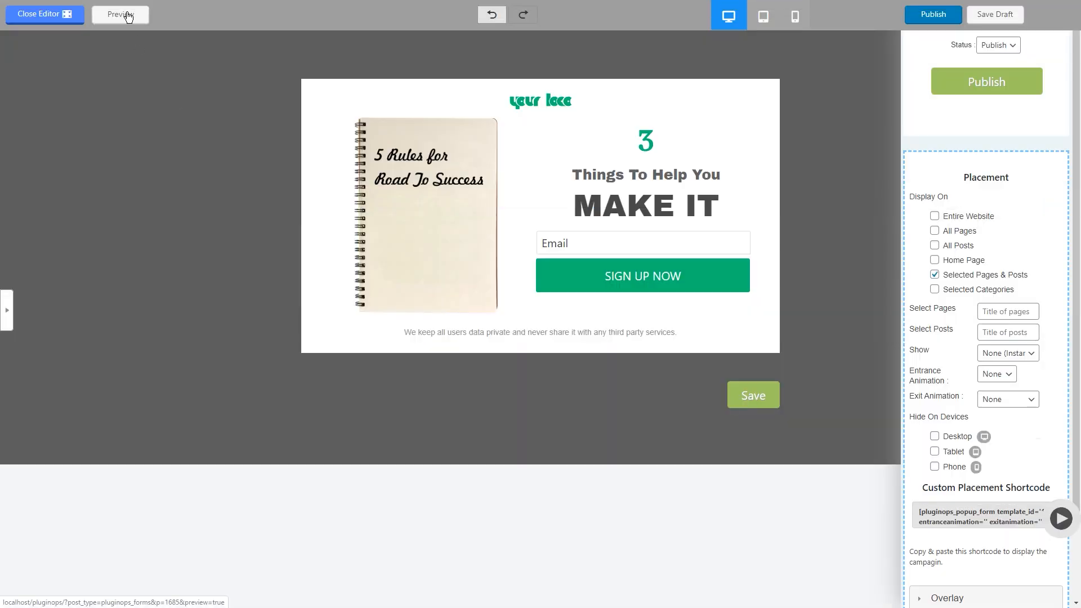
left_click(120, 14)
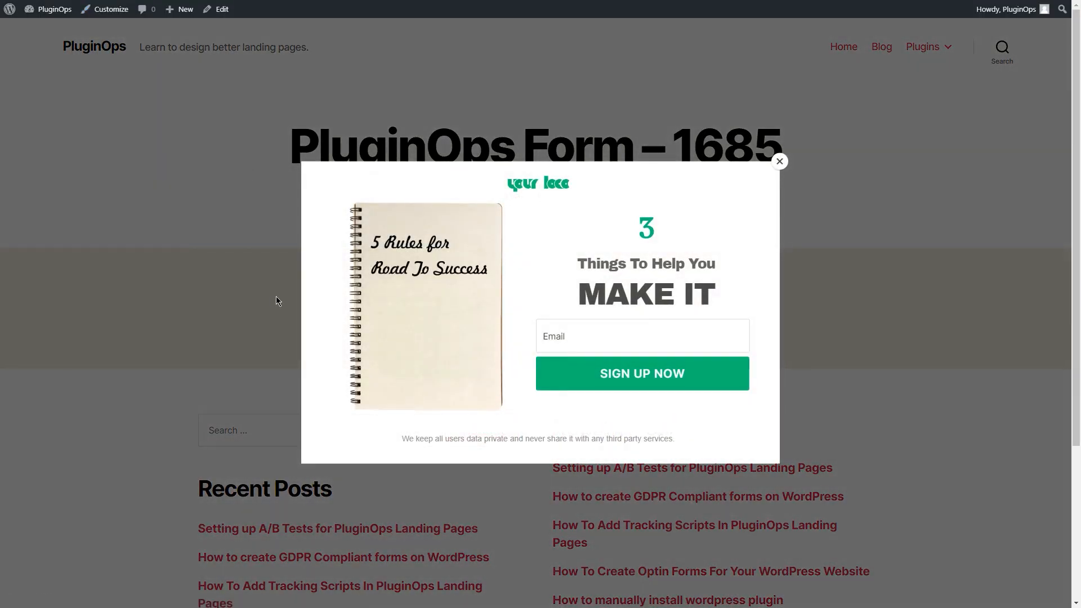
mouse_move(442, 204)
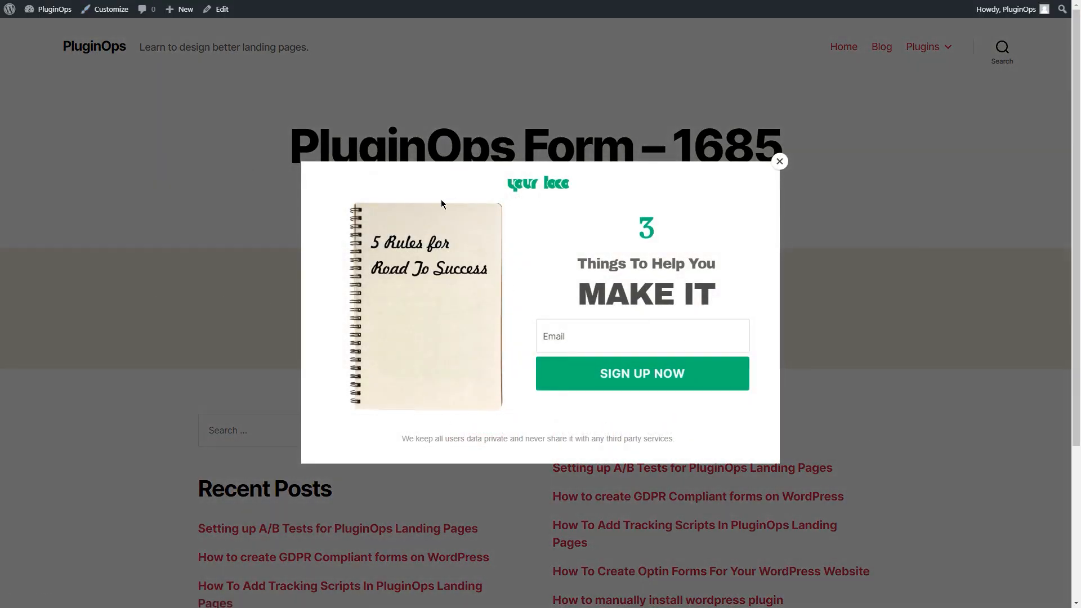